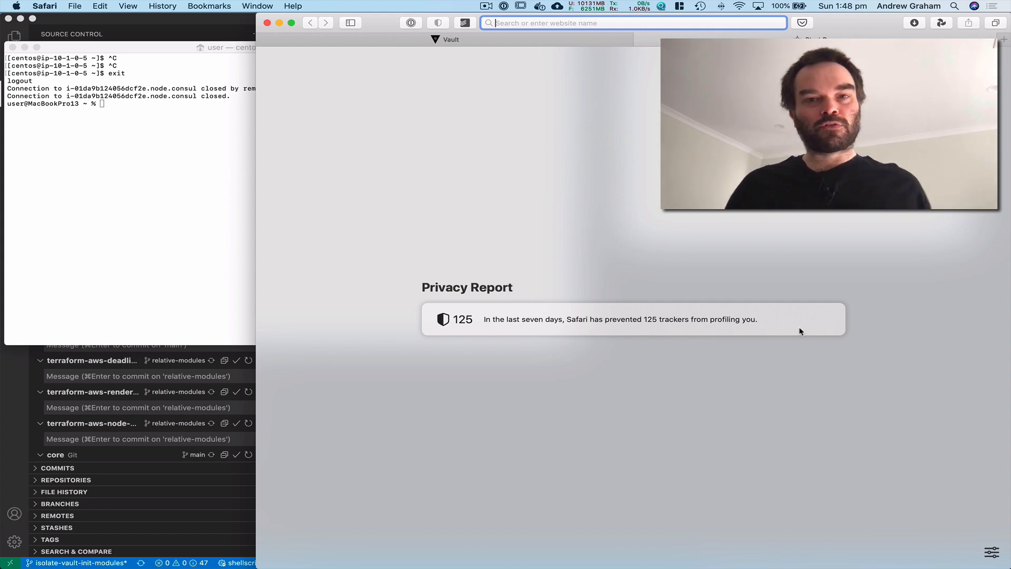
mouse_move(826, 286)
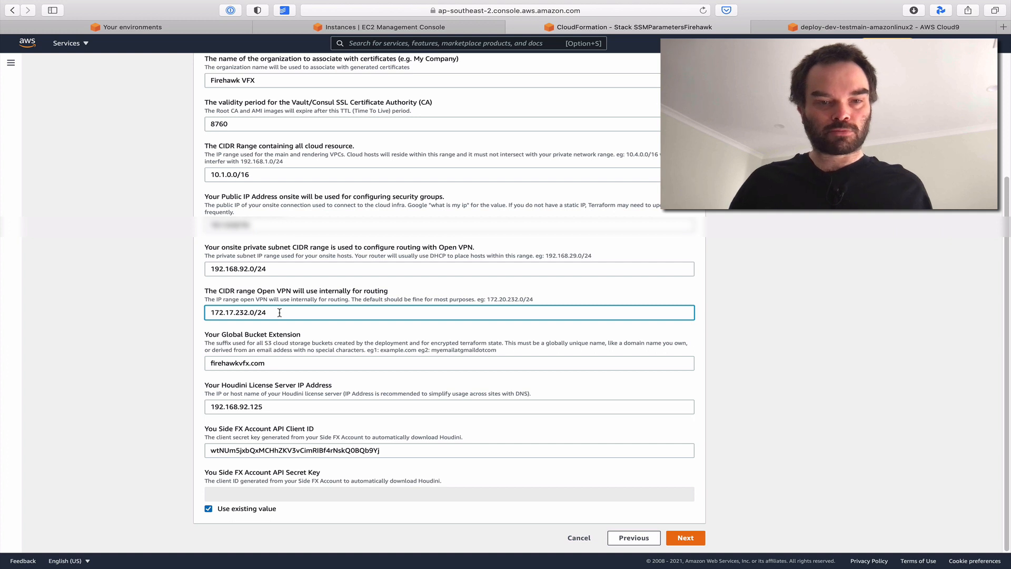
mouse_move(285, 338)
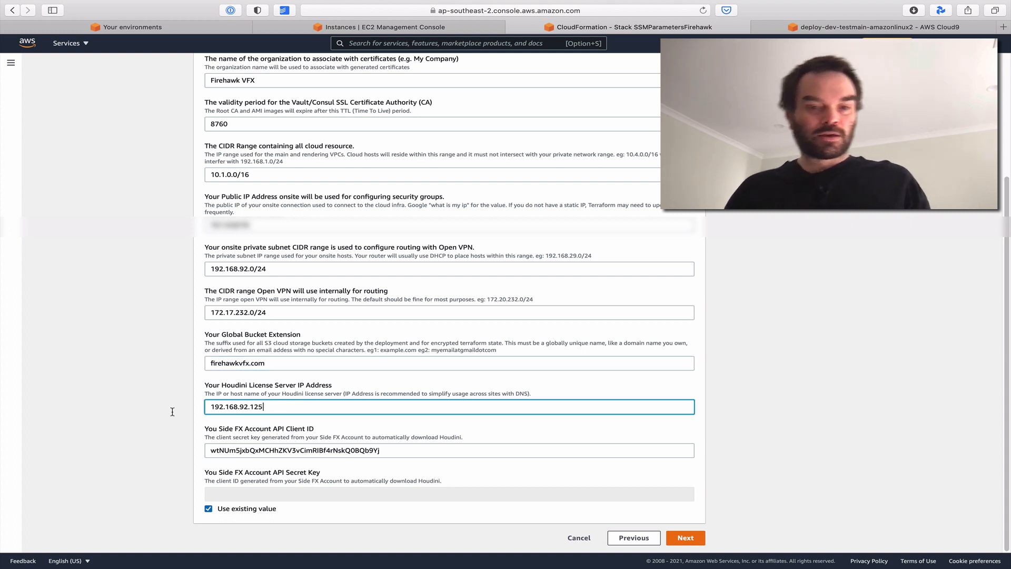
triple_click(235, 407)
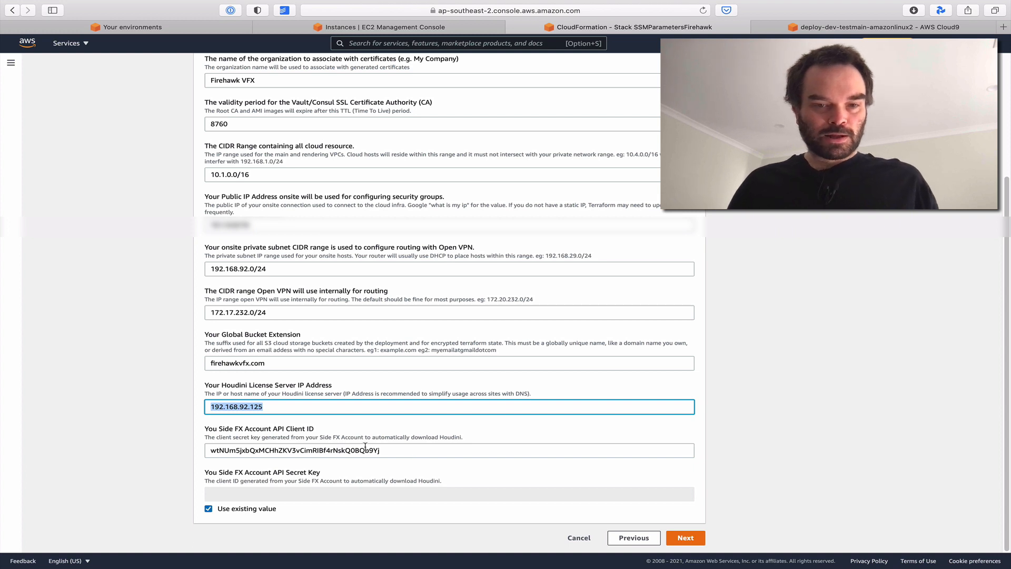
mouse_move(230, 493)
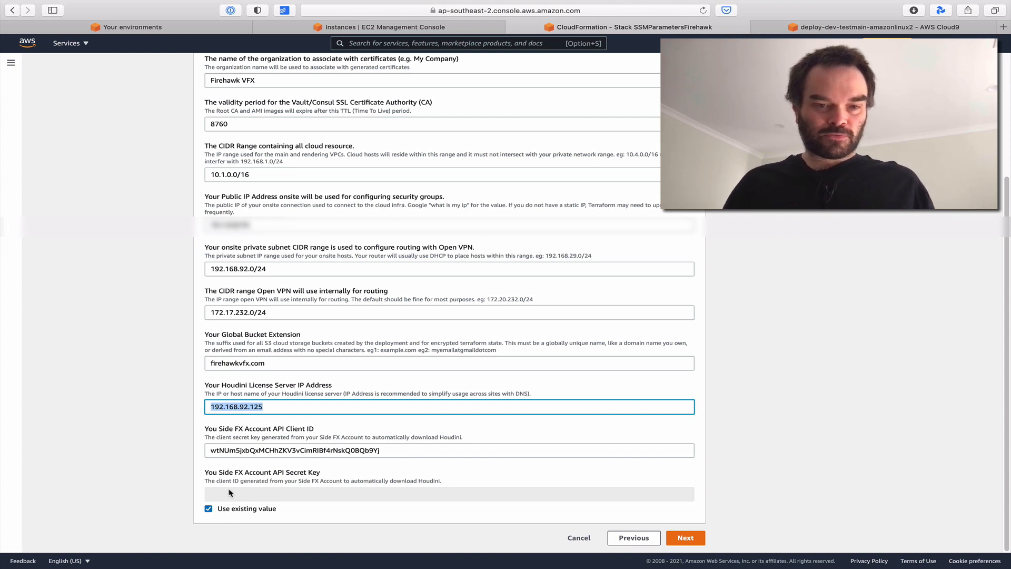
mouse_move(262, 444)
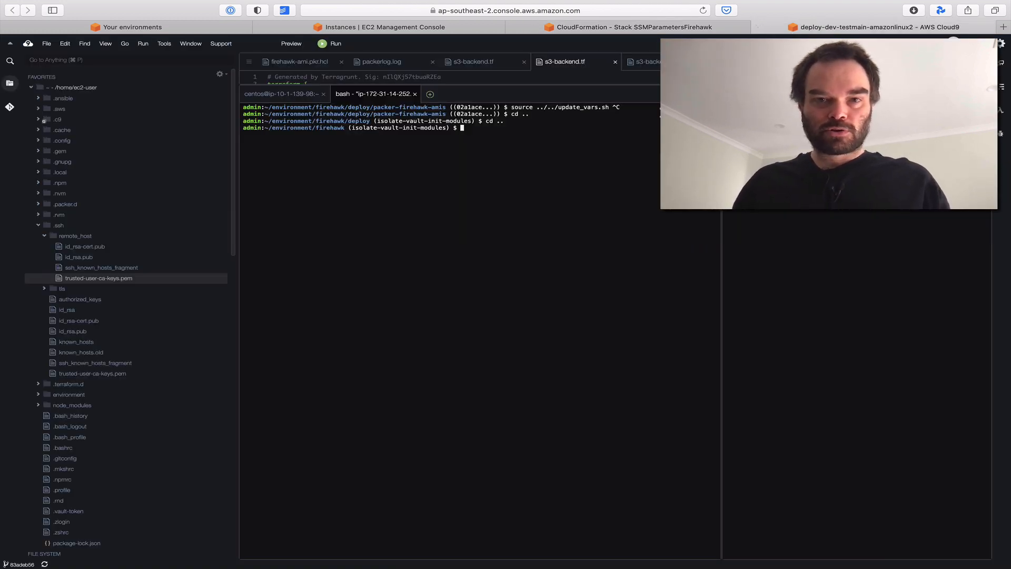
left_click(387, 27)
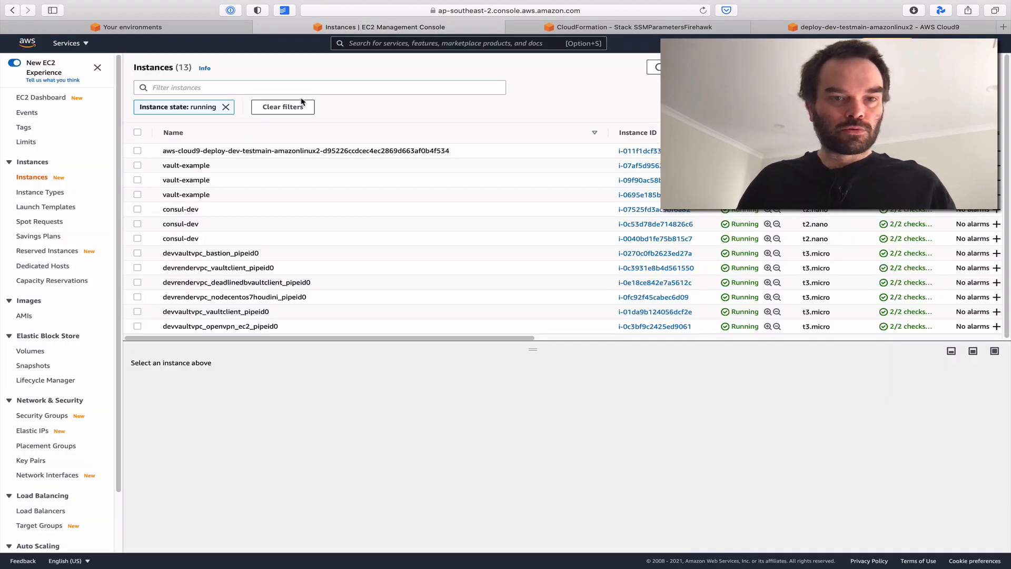
left_click(130, 27)
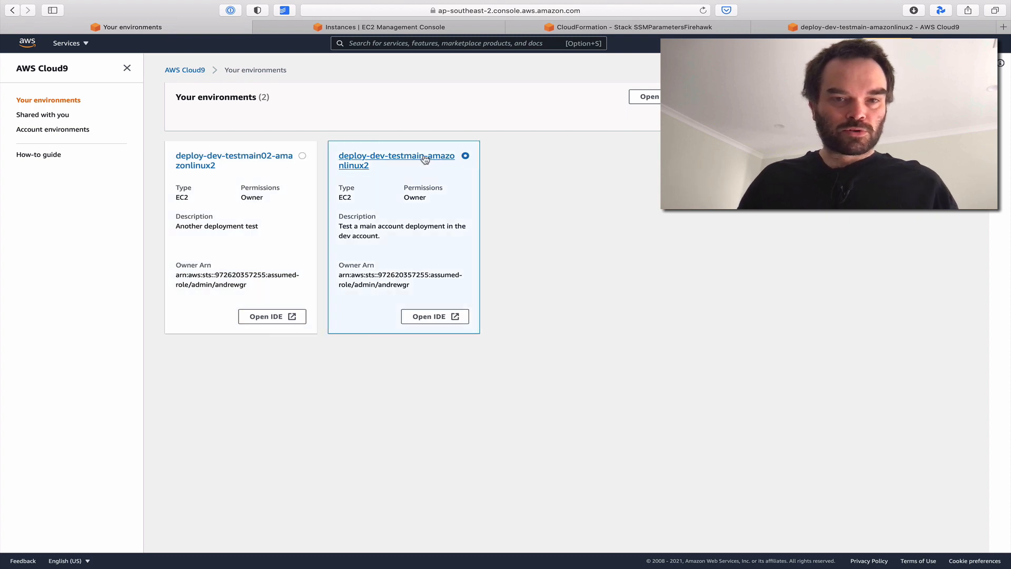
left_click(396, 156)
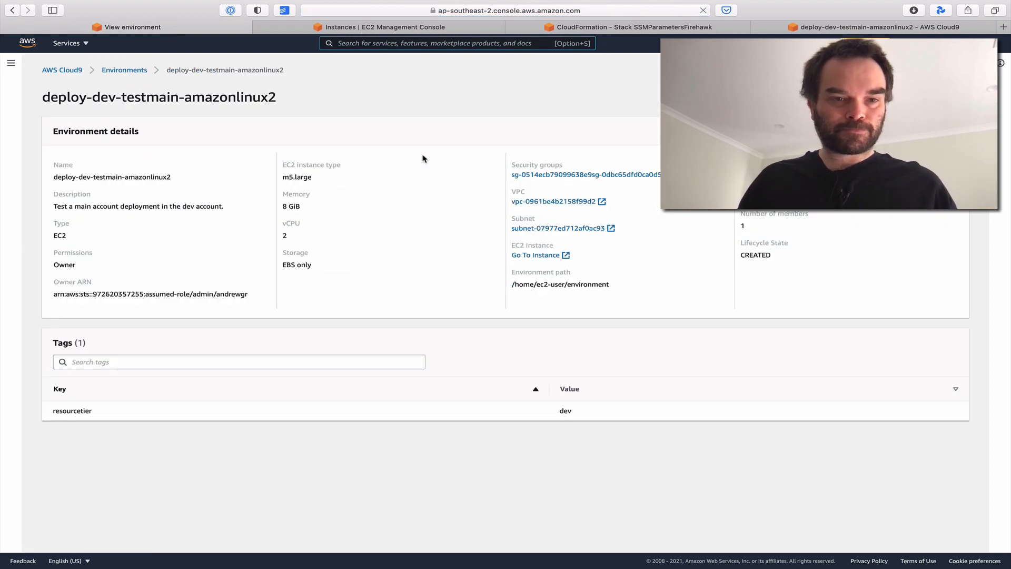
double_click(565, 411)
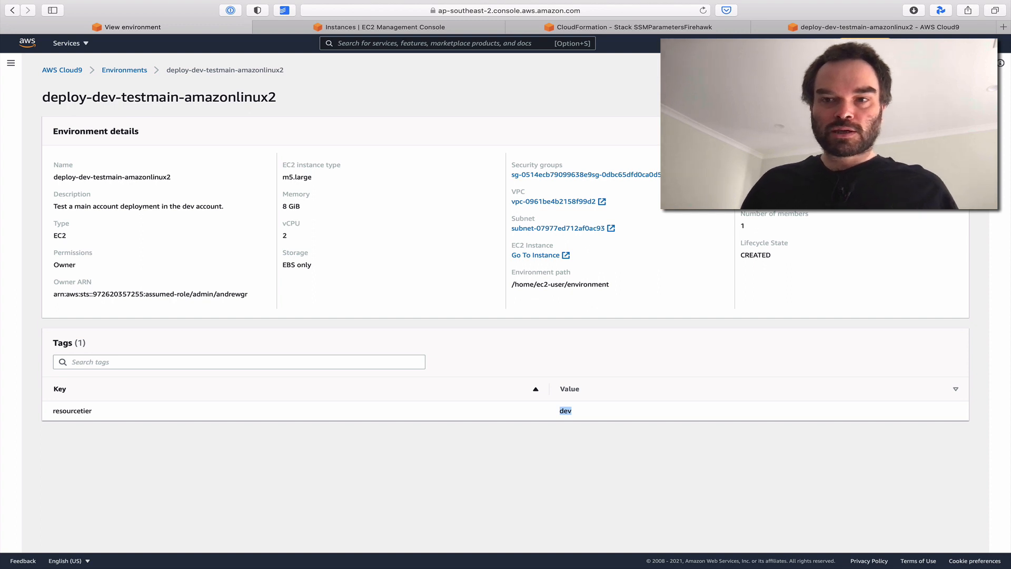
left_click(893, 26)
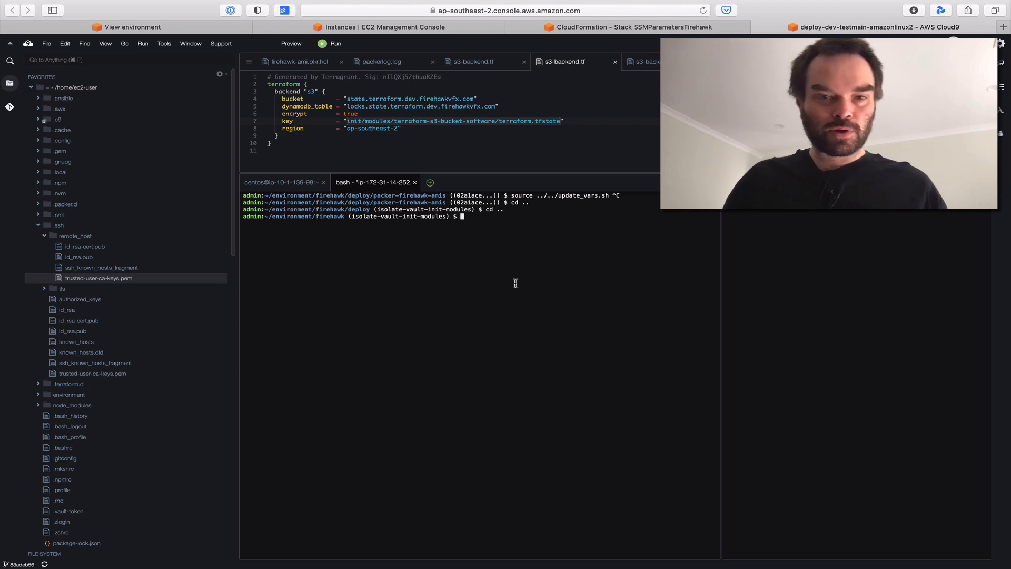
Step: Source update_vars.sh to list the latest AMI IDs and path into the firehawk-base-ami module
type("source ./update_vars.sh")
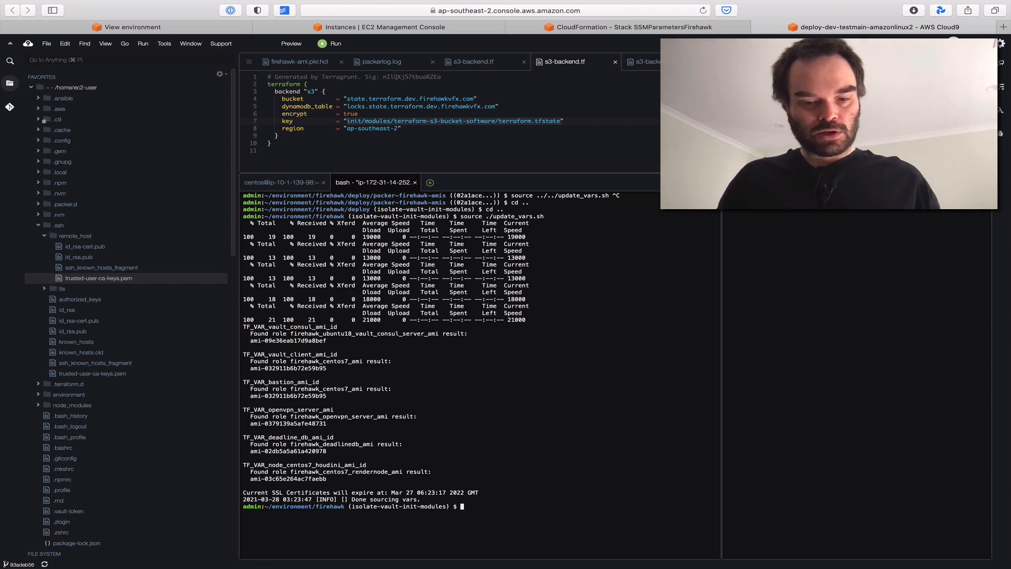
type("cd")
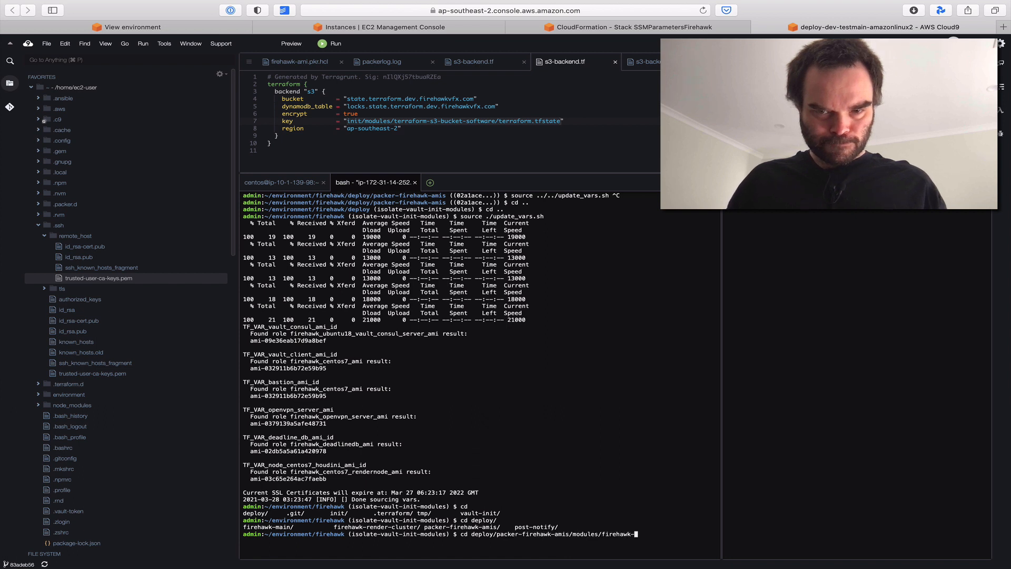
key("Tab")
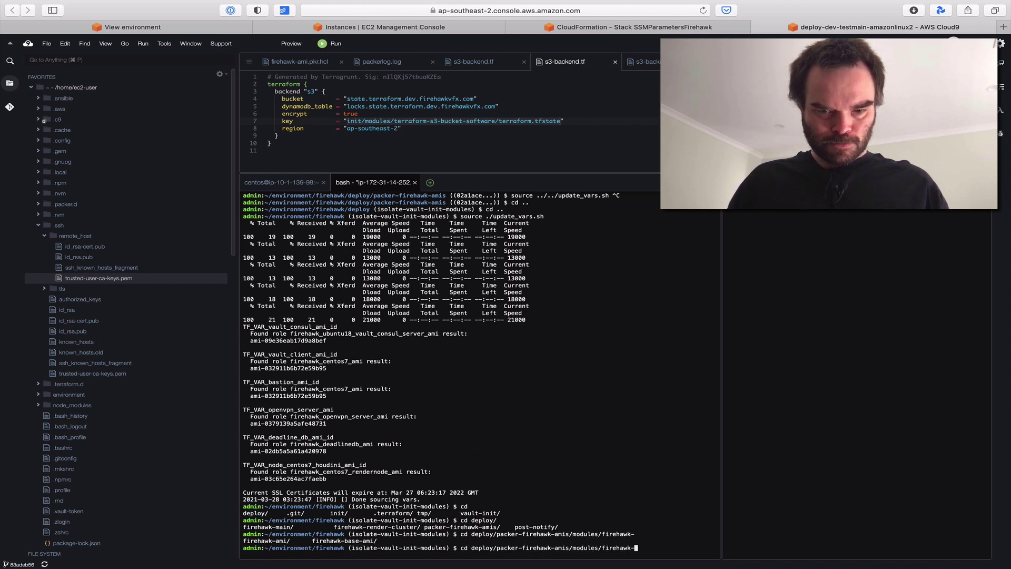
Step: Start the firehawk-base-ami Packer build with ./build.sh, then open a new terminal session
key("Enter")
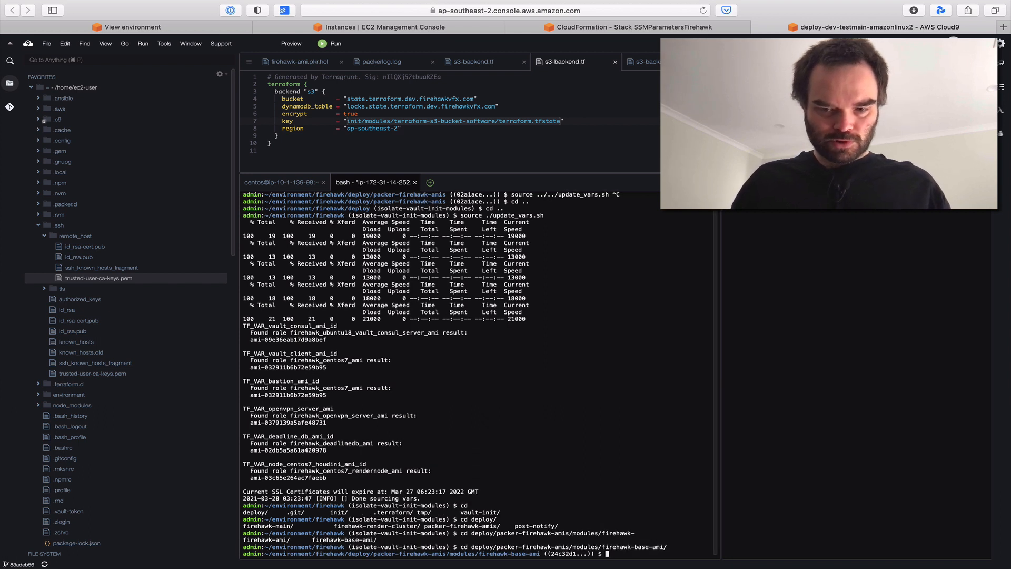
type("./build.sh")
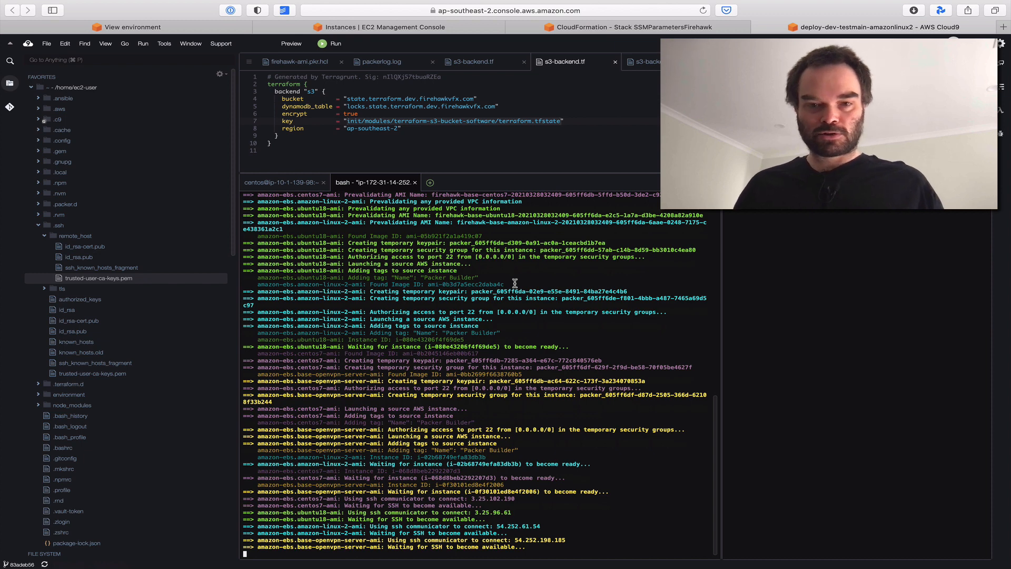
scroll("down", 3)
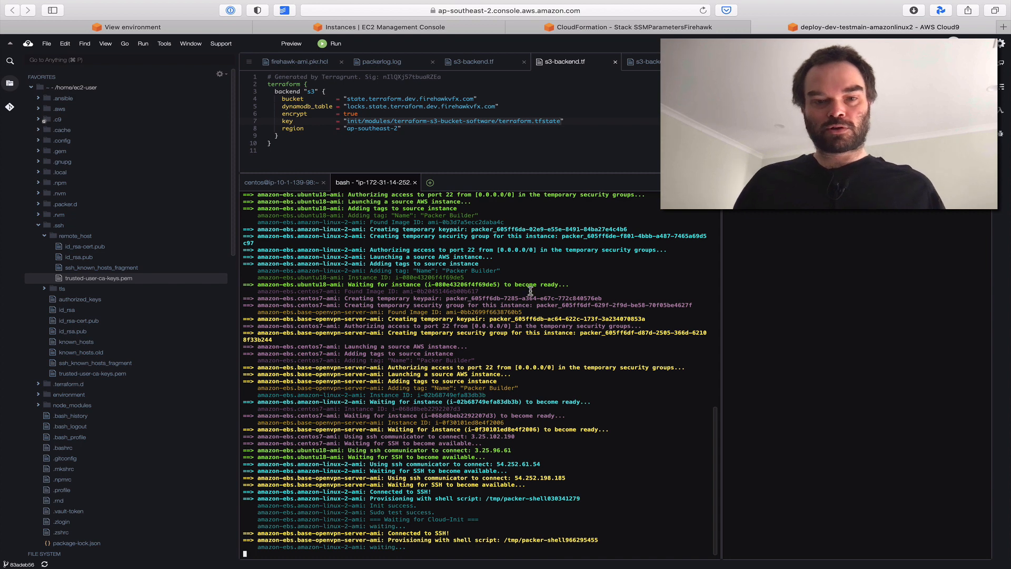
scroll("down", 3)
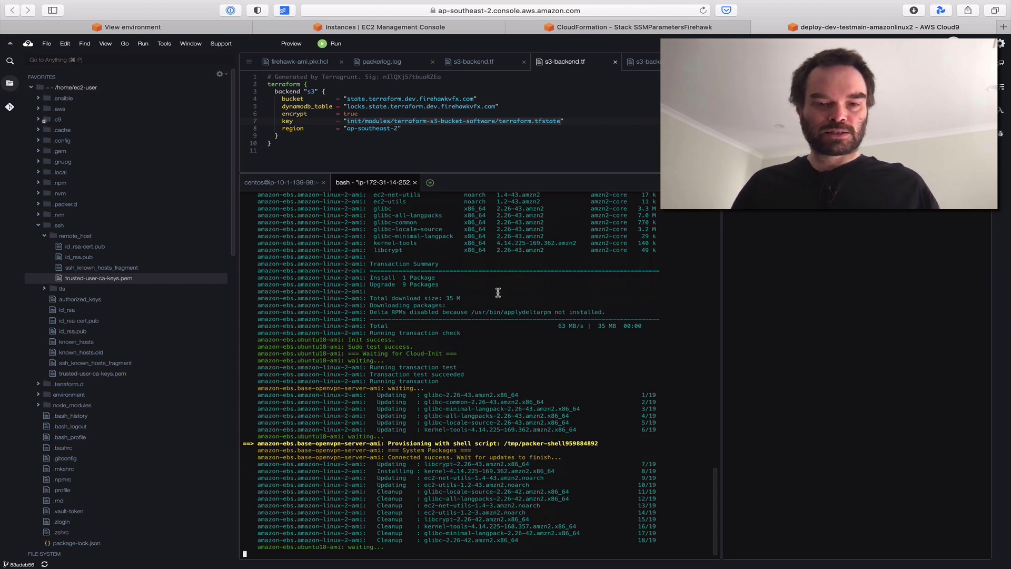
mouse_move(283, 185)
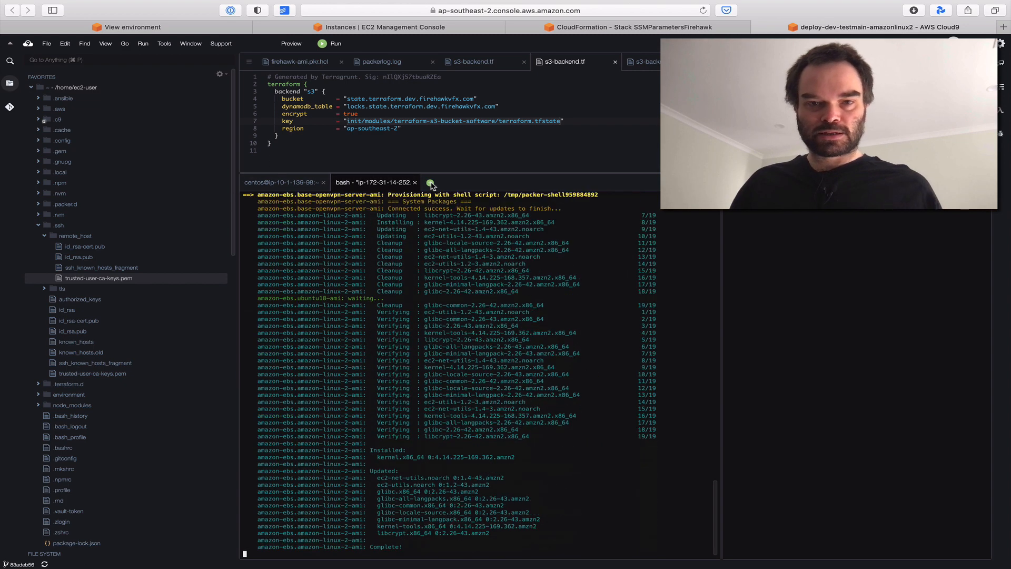
left_click(429, 182)
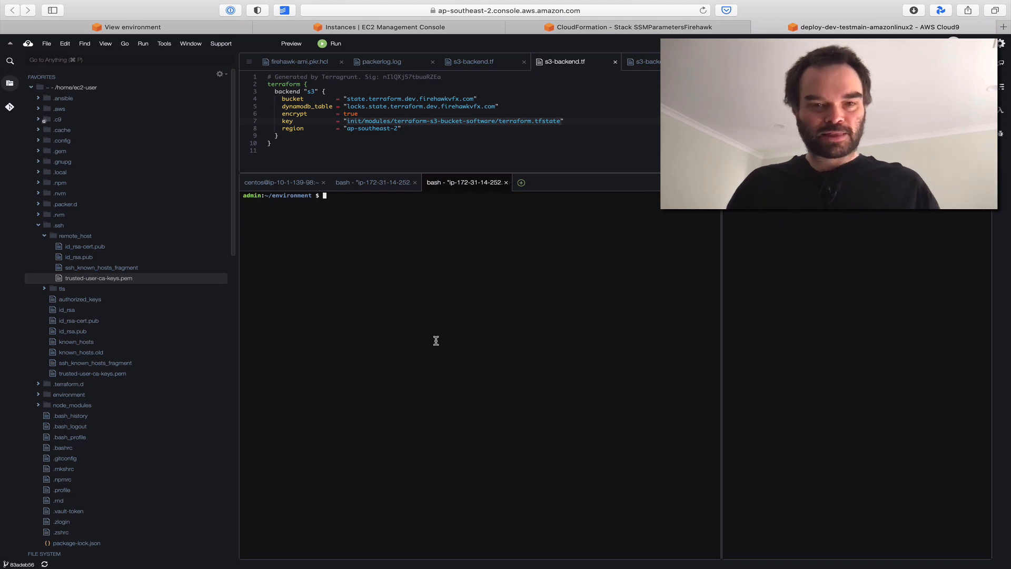
Step: Enter the firehawk folder, check the build output, then list files and head into deploy/
type("cd firehawk")
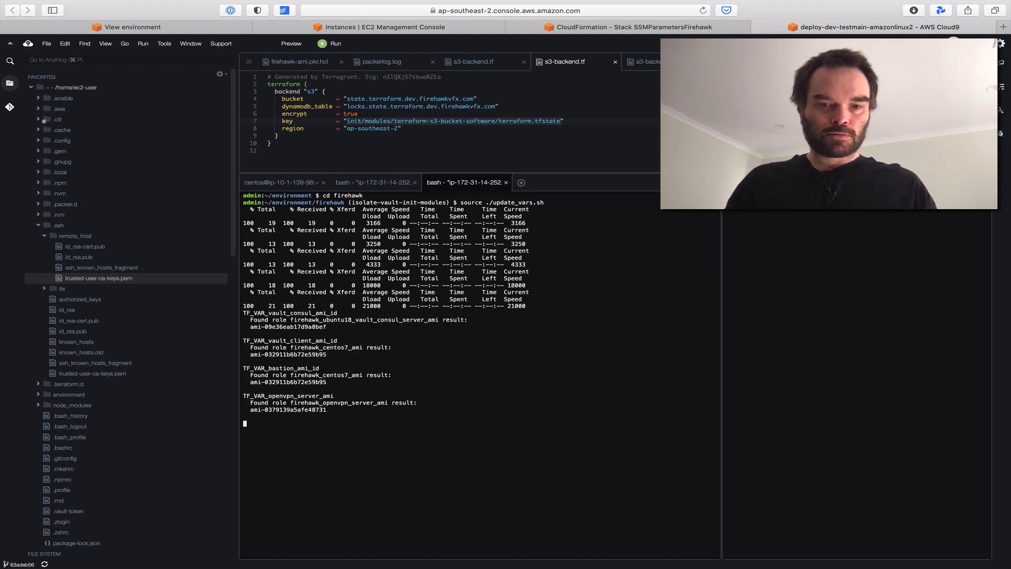
left_click(375, 182)
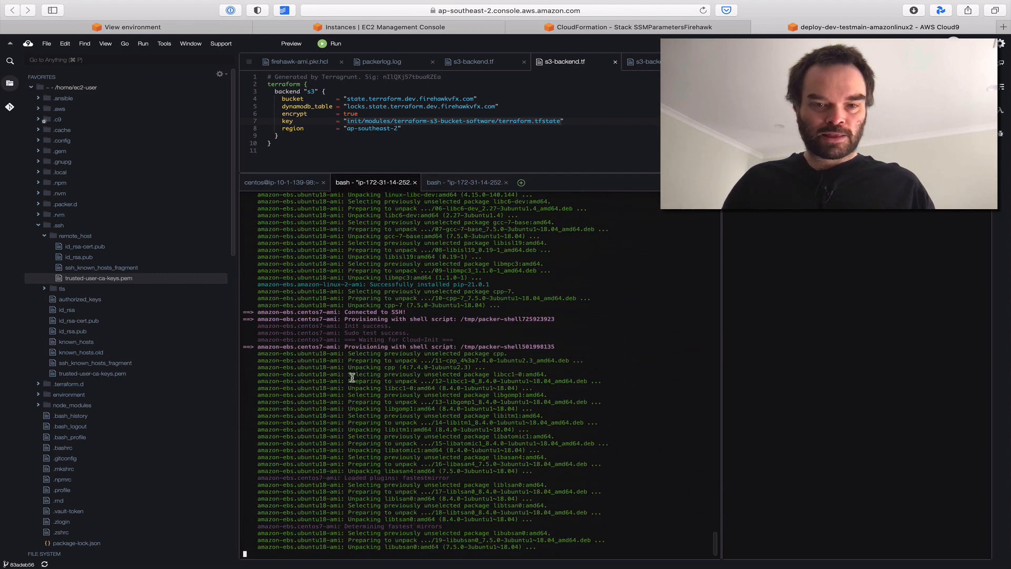
scroll("down", 3)
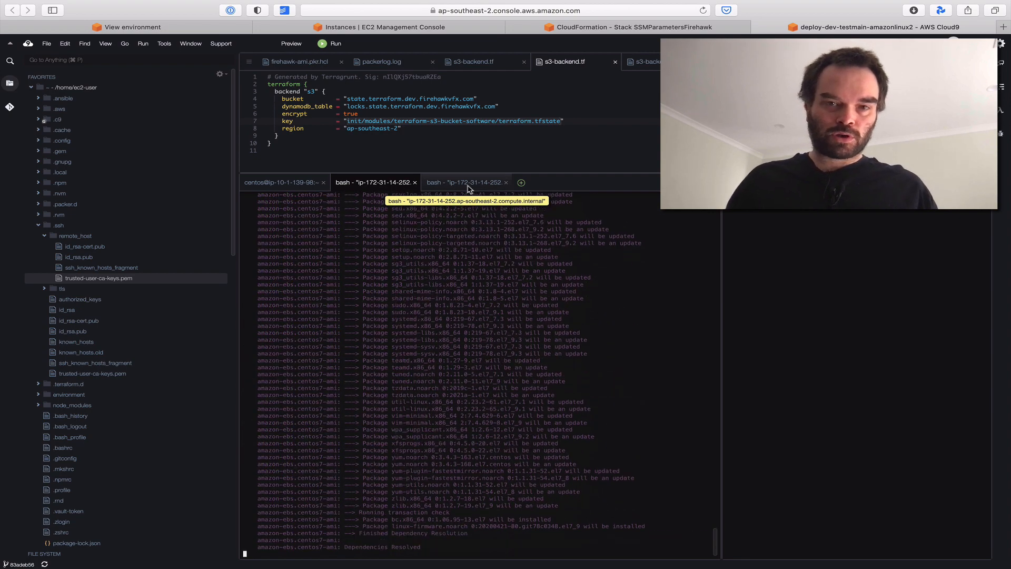
left_click(466, 182)
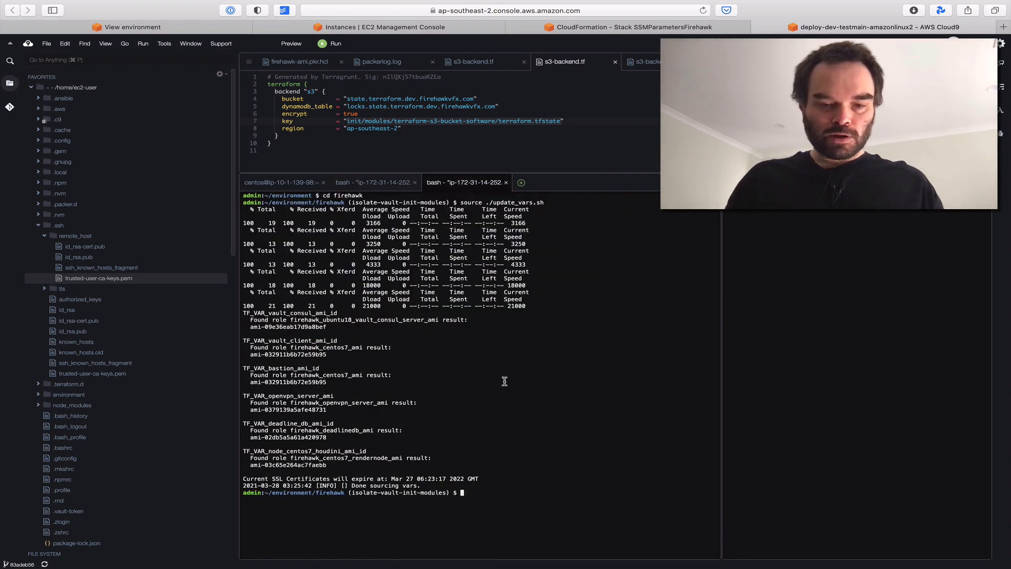
type("ls")
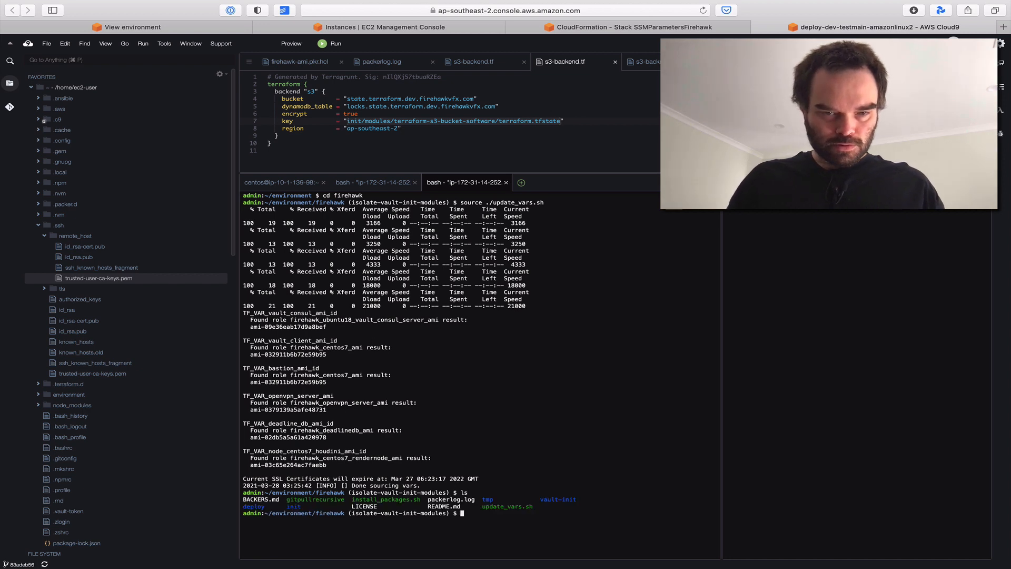
type("cd deploy/")
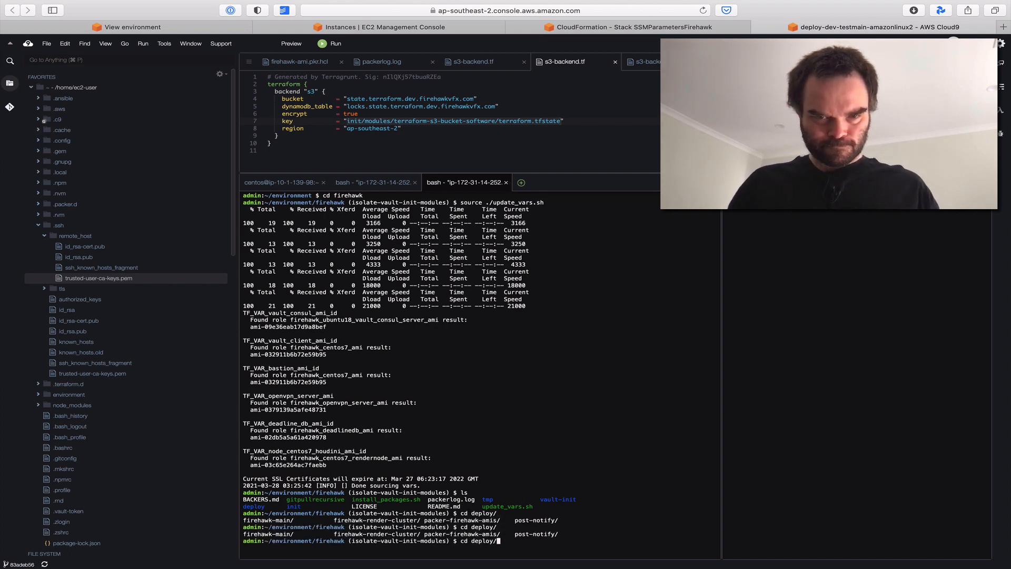
Step: Run ./build.sh in packer-firehawk-amis/modules/firehawk-ami, with Terraform applying no changes
type("packer-firehawk-amis/modules/firehawk-ami/")
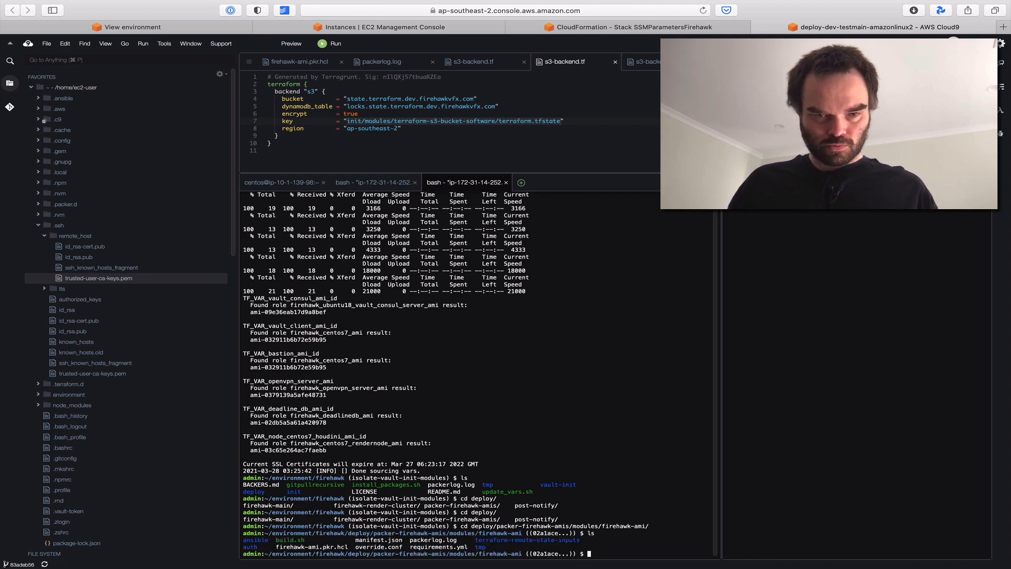
type("./build.sh")
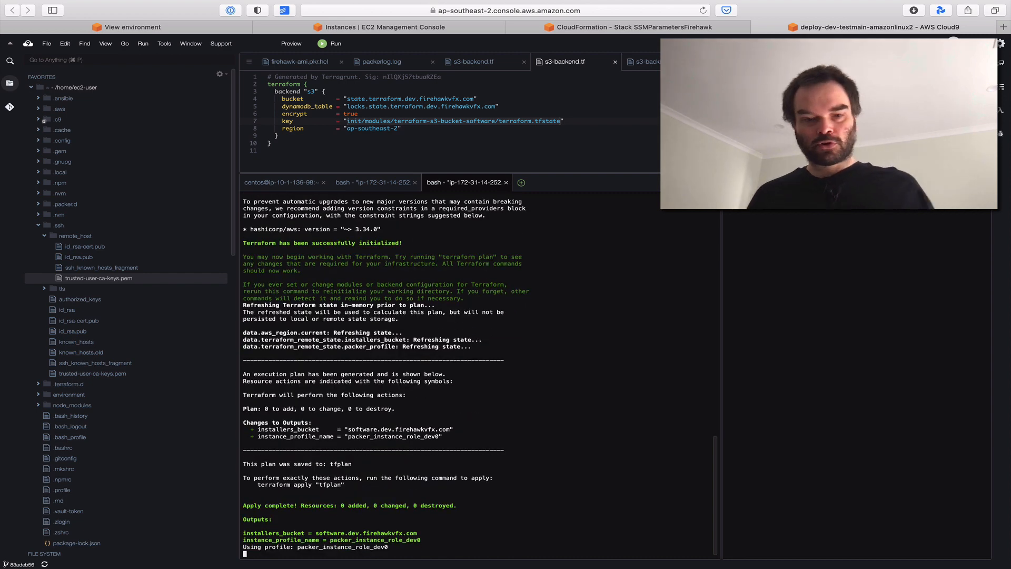
scroll("down", 3)
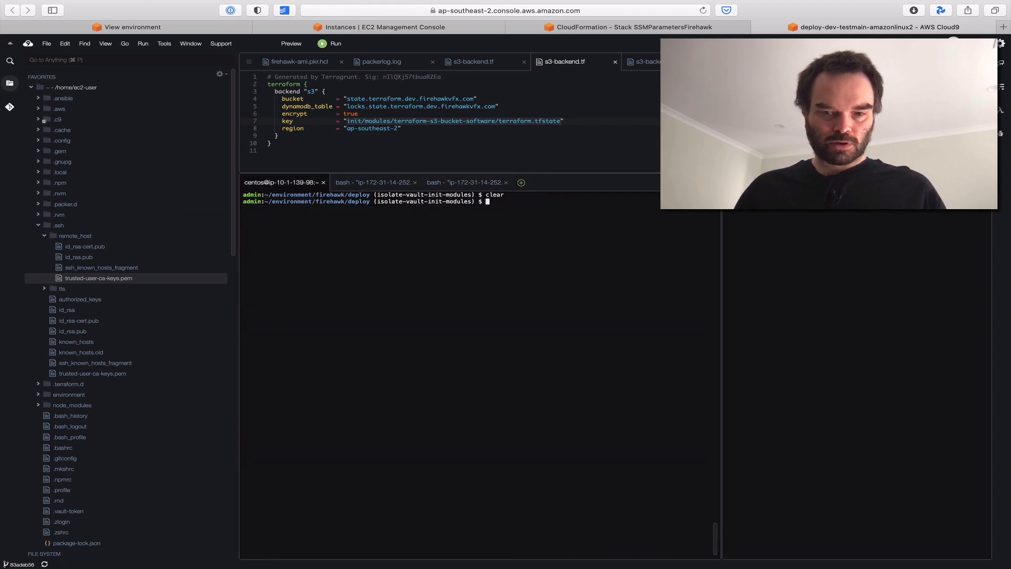
Step: Move into the init module and source ../update_vars.sh to list AMI IDs again
type("cd ..")
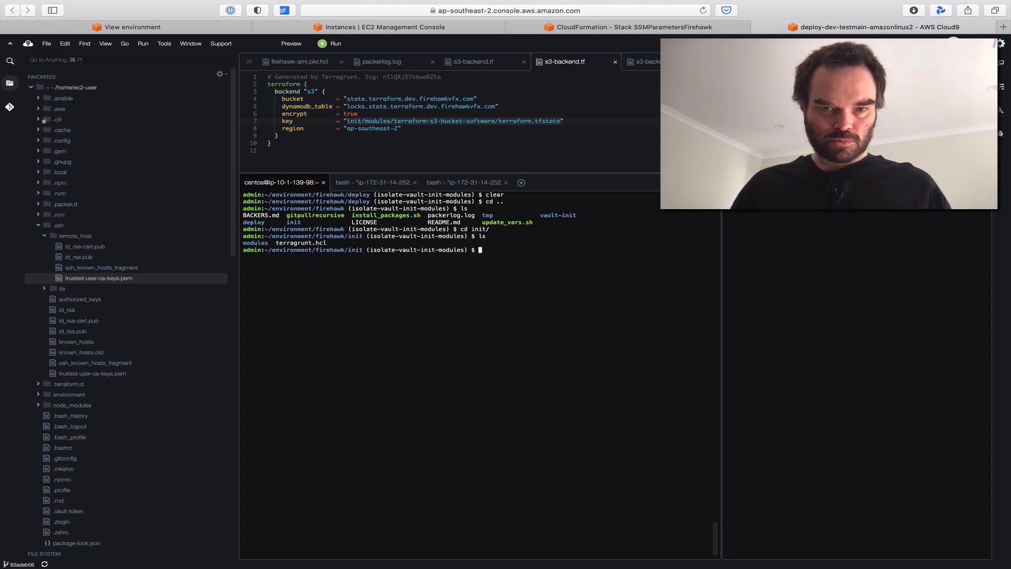
type("source ./u")
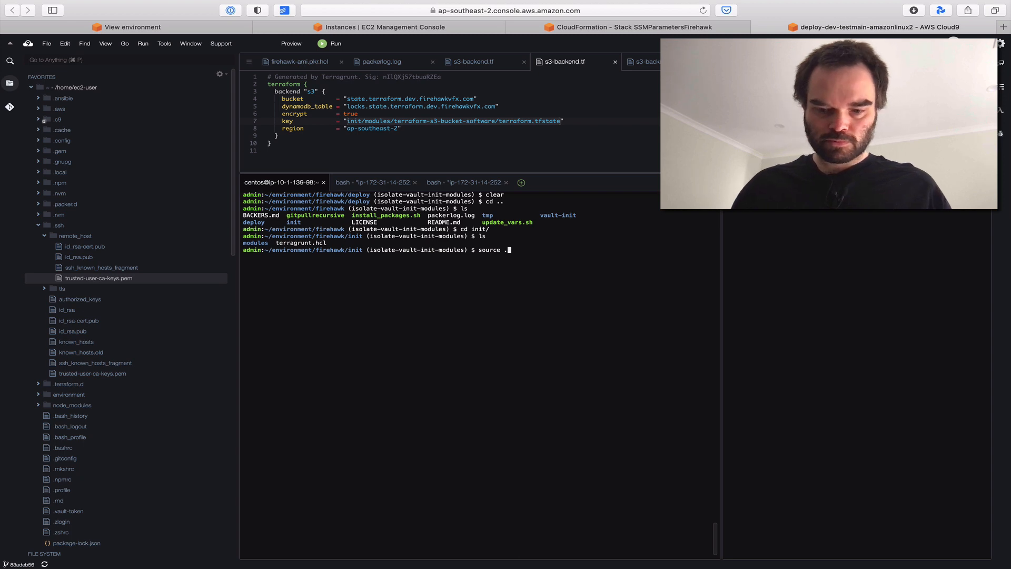
type("../update_vars.sh")
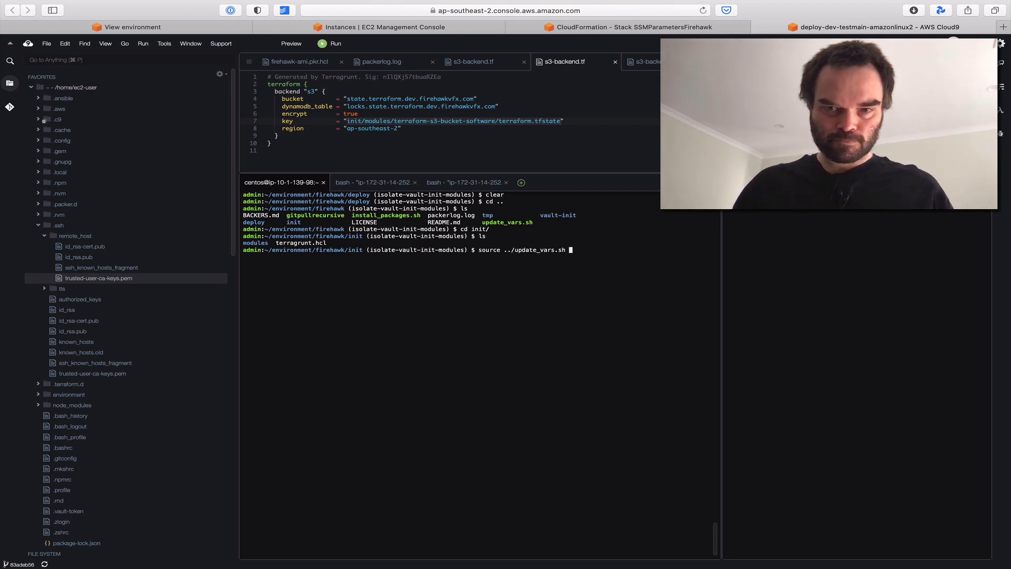
key("Return")
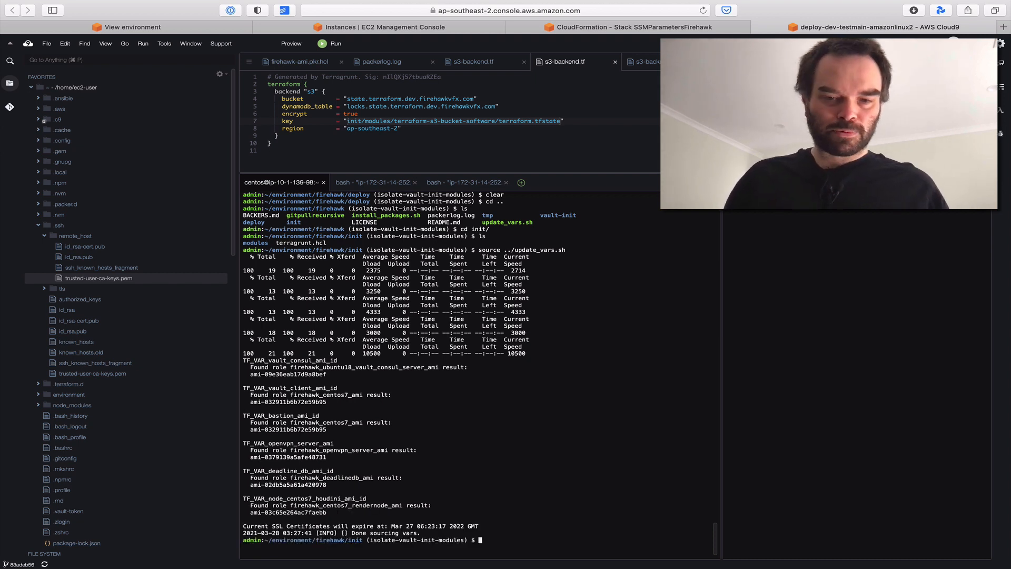
type("terragrunt")
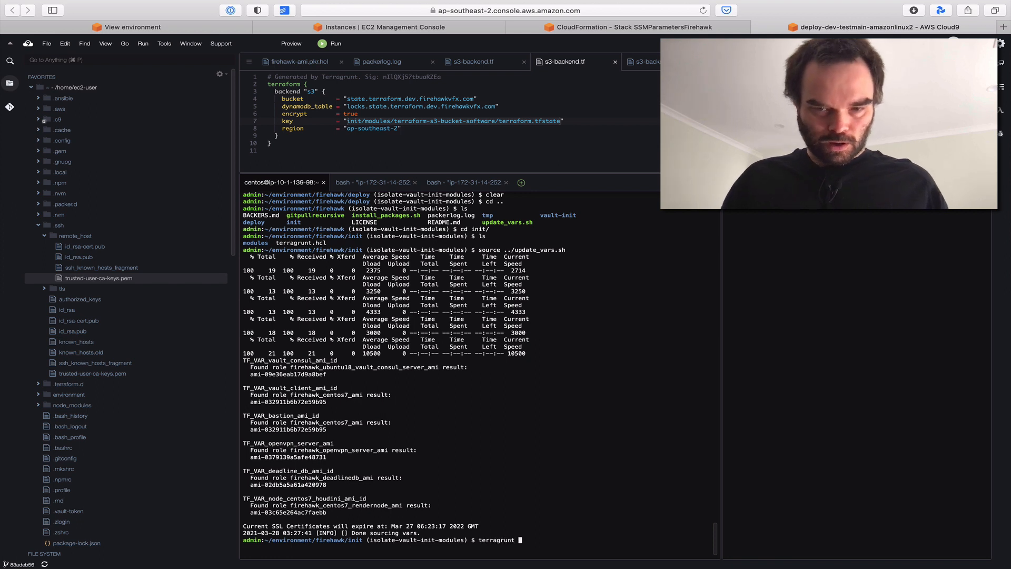
Step: Run terragrunt apply in init, confirm with y, and scroll the Vault and Consul install output
type("apply")
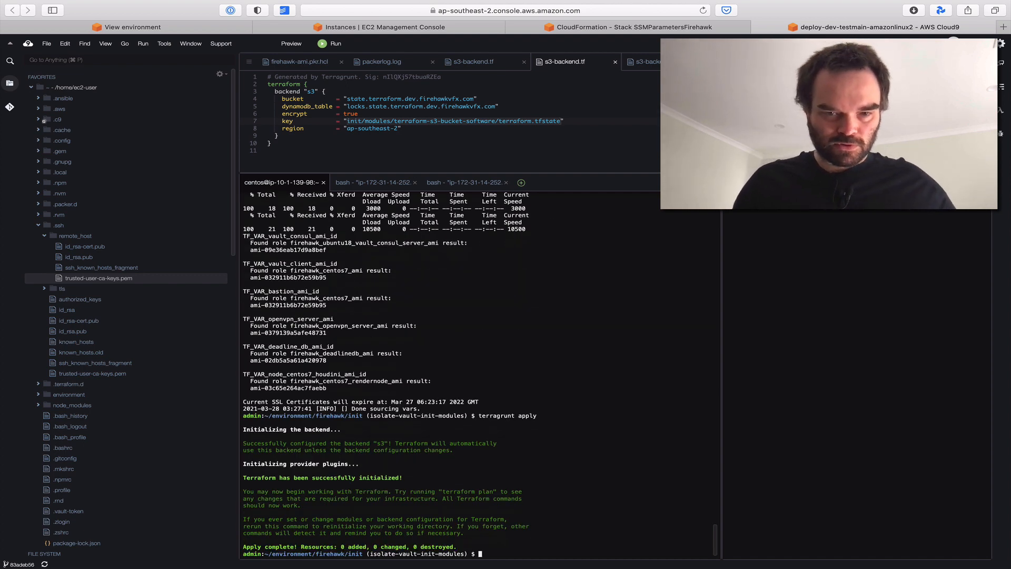
type("terragrunt apply")
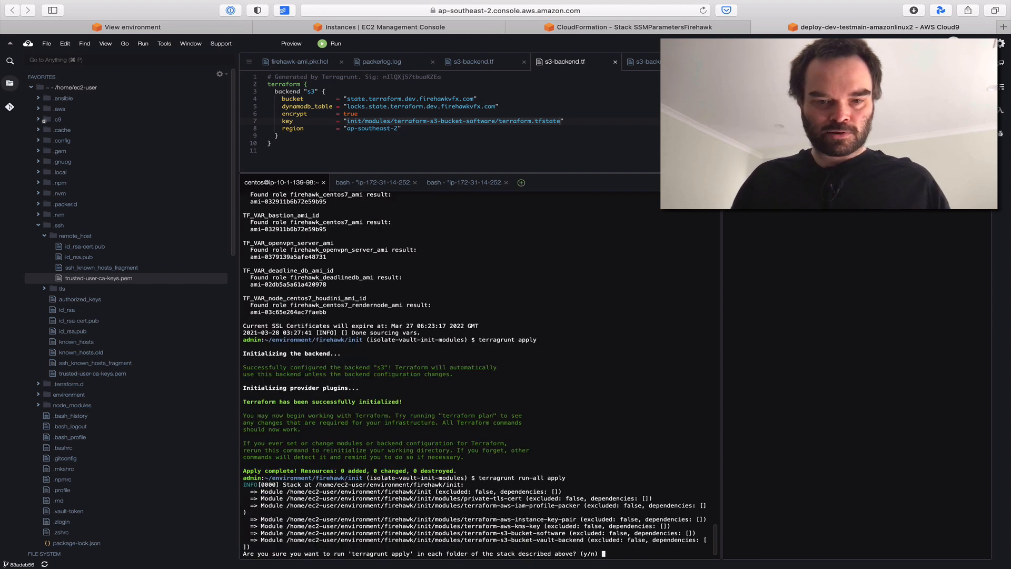
type("y")
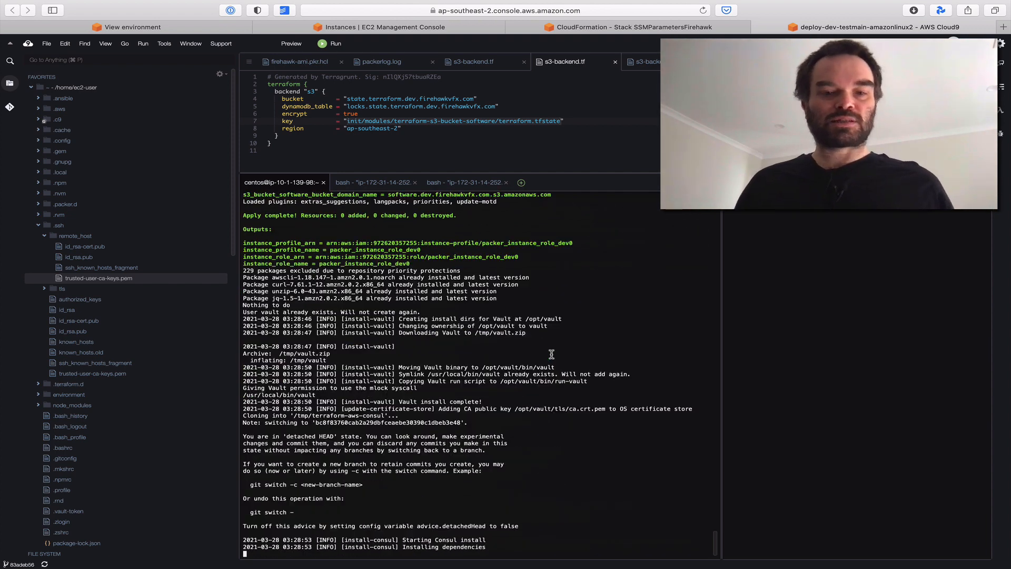
scroll("down", 3)
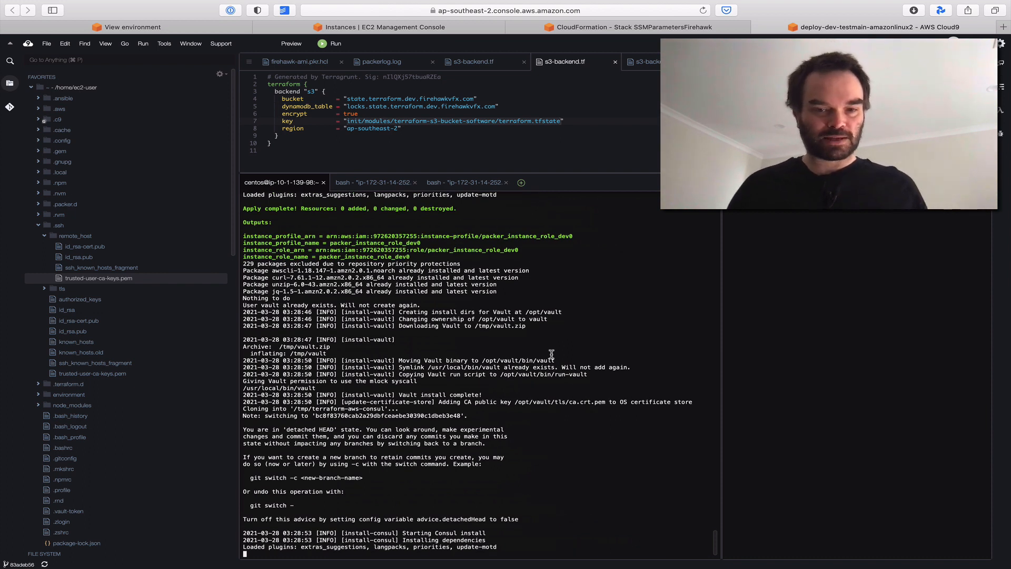
scroll("down", 3)
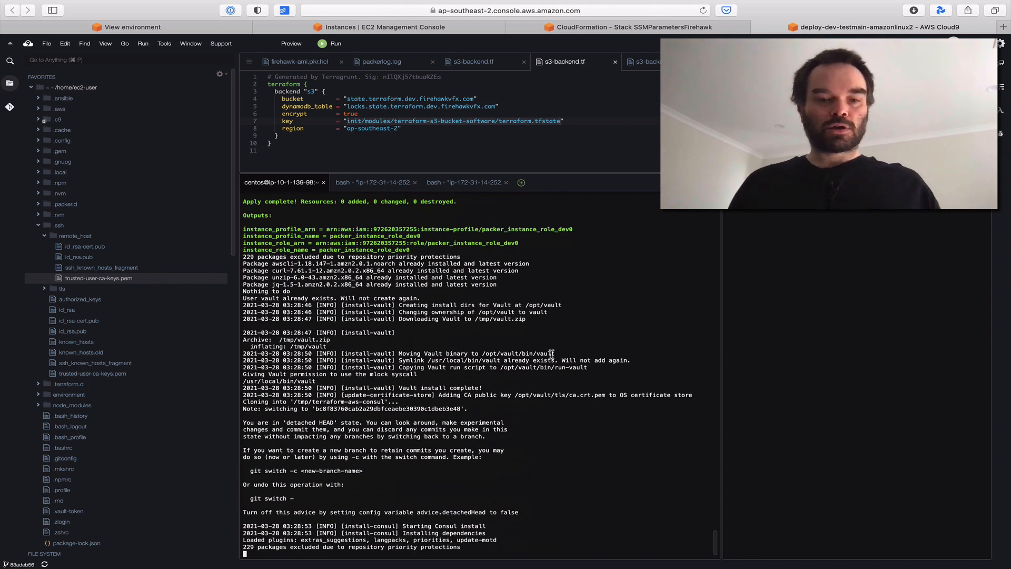
scroll("down", 3)
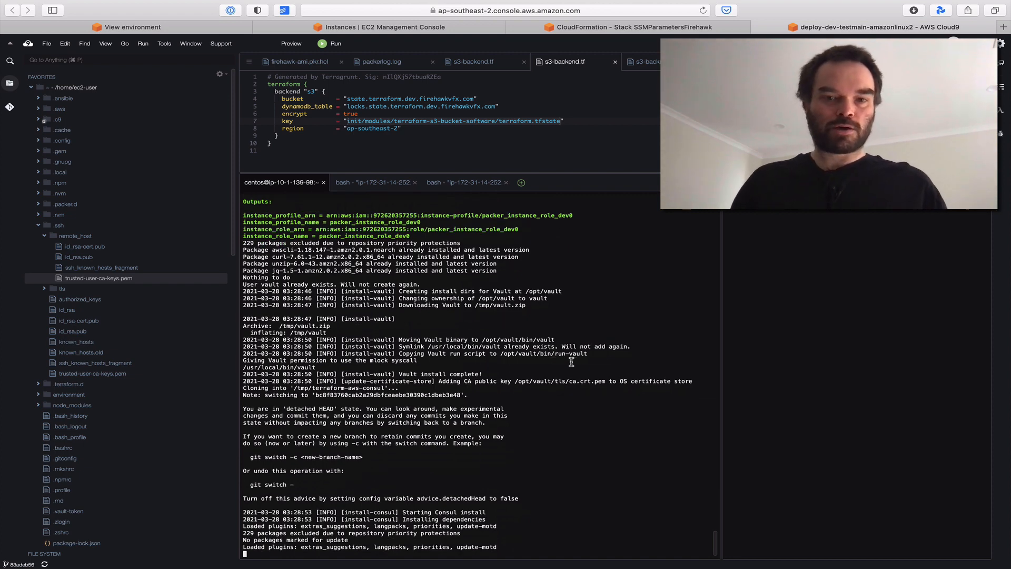
scroll("down", 3)
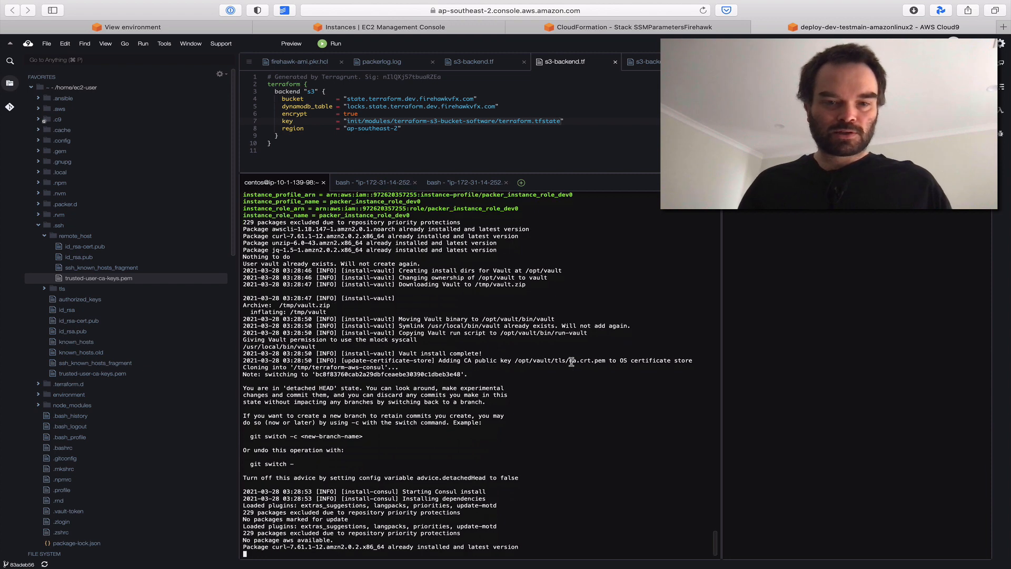
scroll("down", 3)
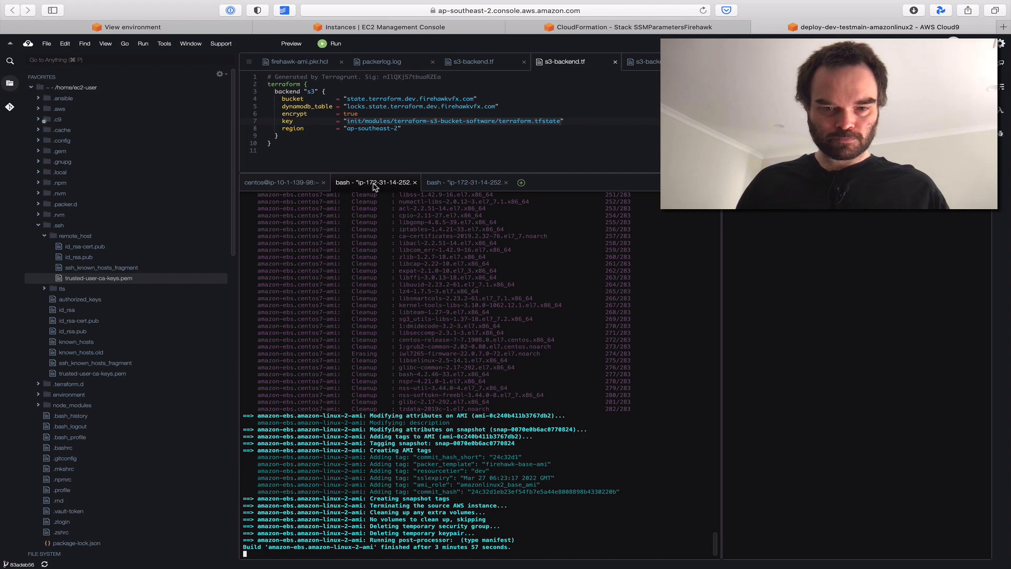
Step: Check the OpenVPN and render node build progress, then return to the main terminal
left_click(465, 182)
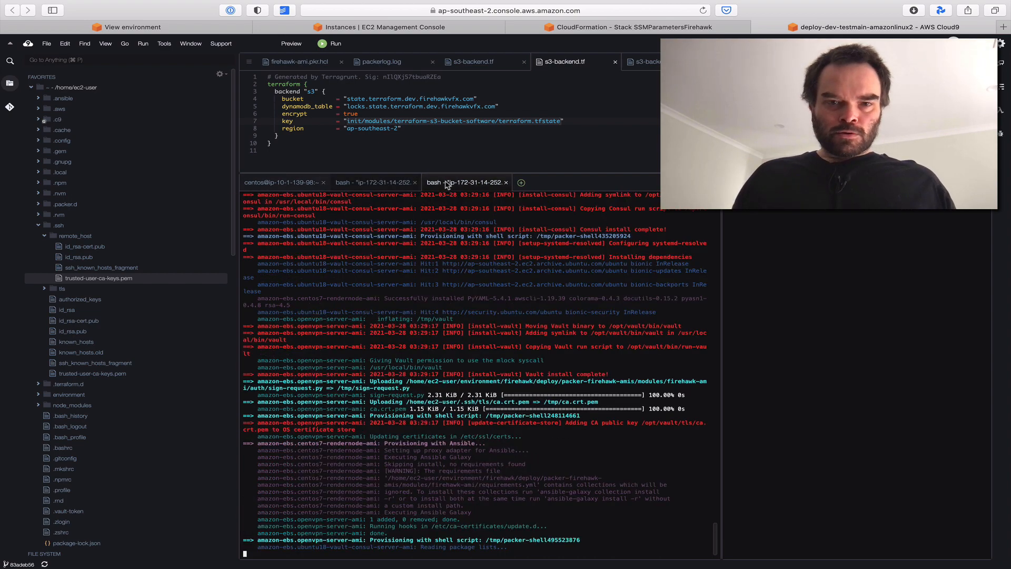
left_click(283, 182)
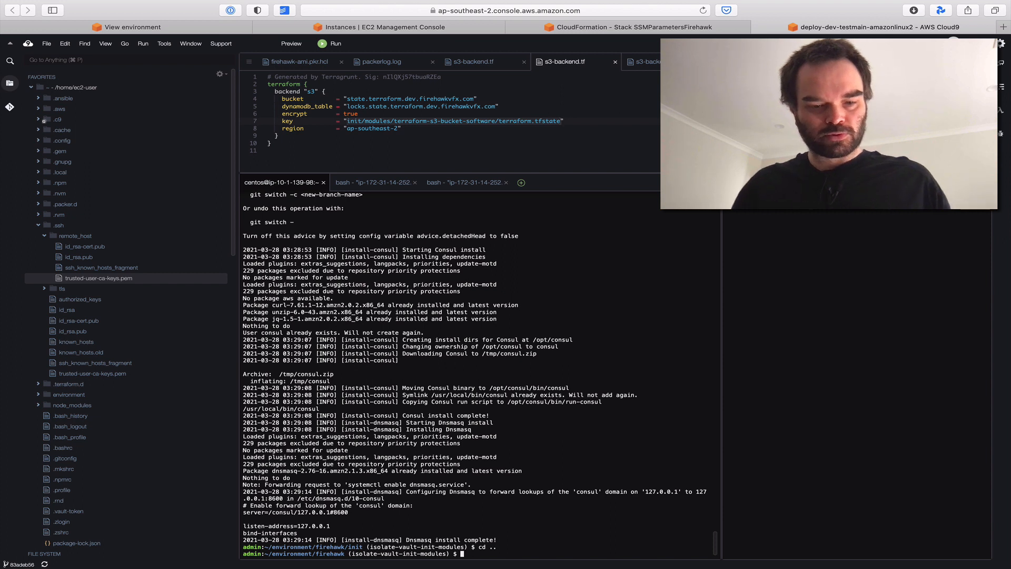
Step: Re-source update_vars.sh in the firehawk folder and change into deploy/
type("source ./update_vars.sh")
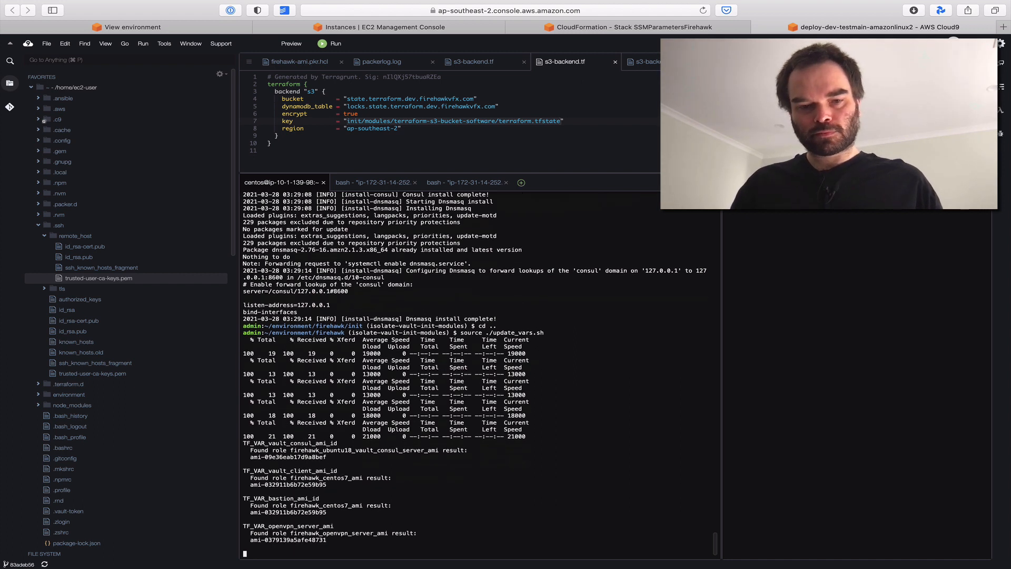
scroll("down", 3)
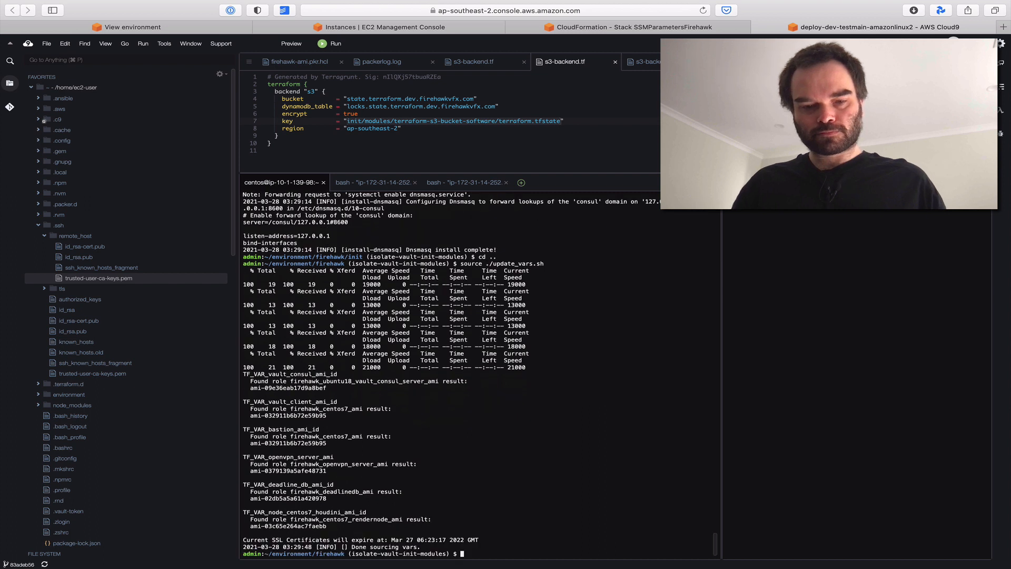
type("cd deploy/")
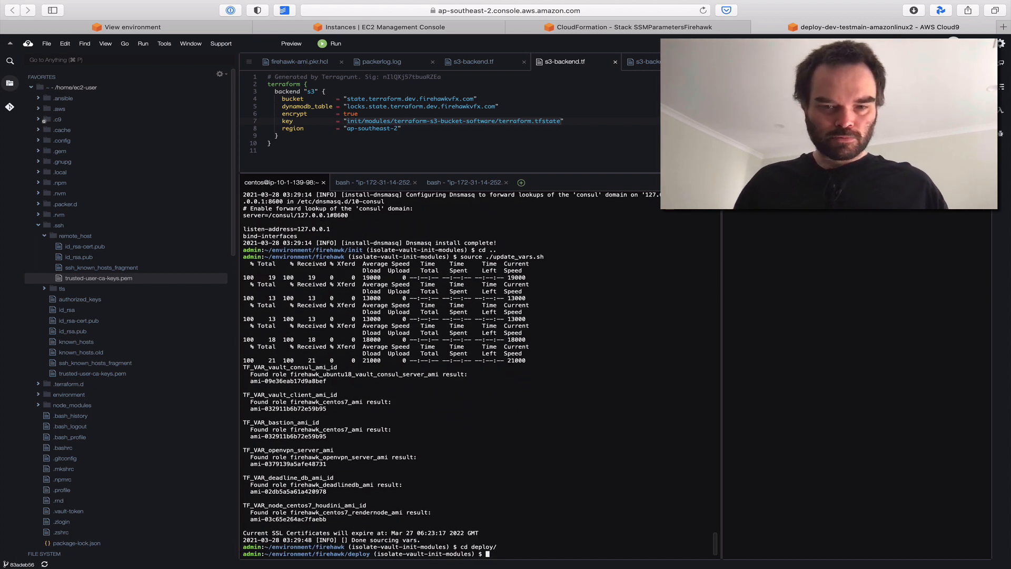
Step: Run terragrunt run-all apply in deploy and confirm with y
type("terragrunt run-all apply")
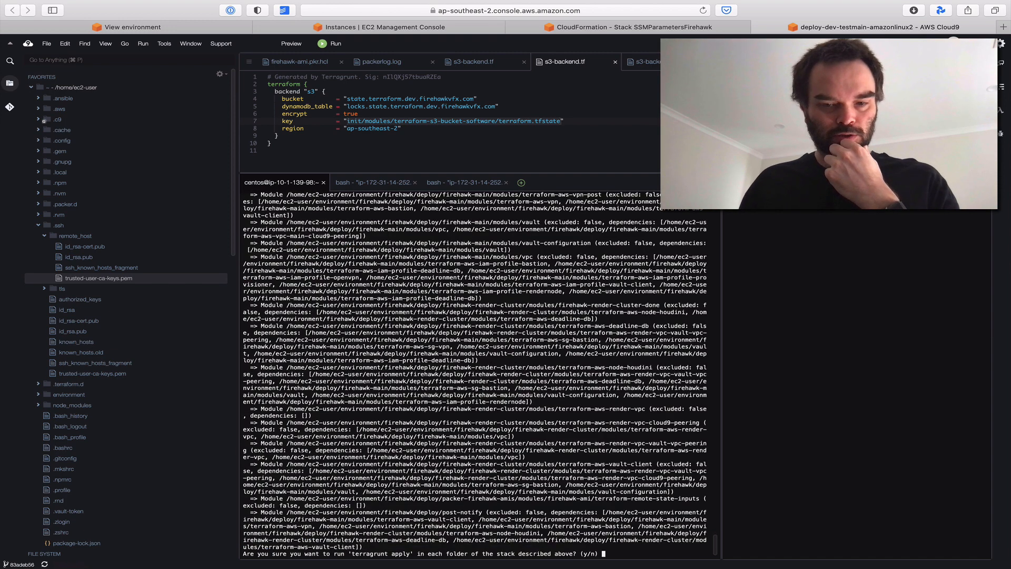
type("y")
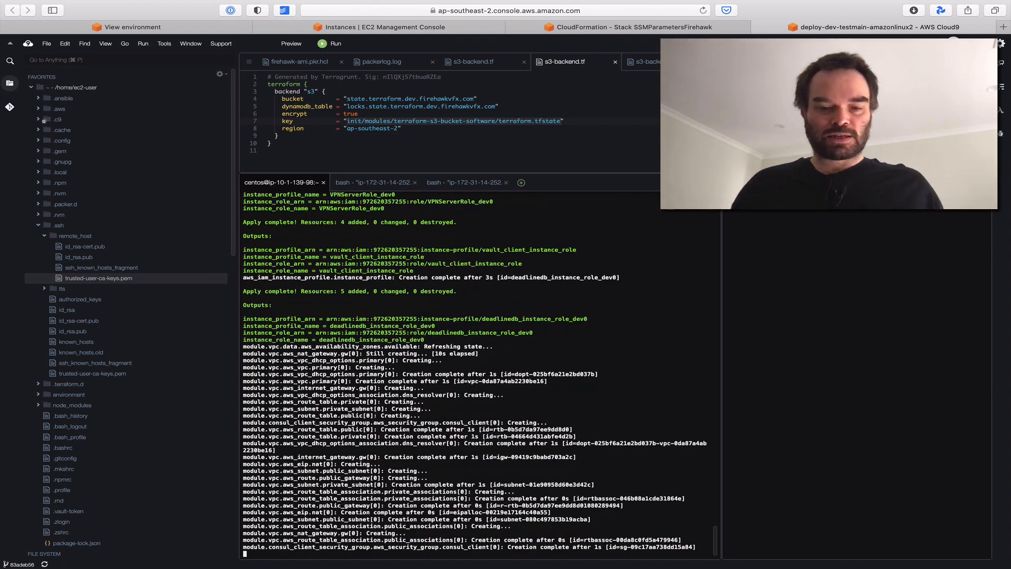
Step: Scroll the apply output as the NAT gateway and Vault/Consul cluster resources are created
scroll("down", 3)
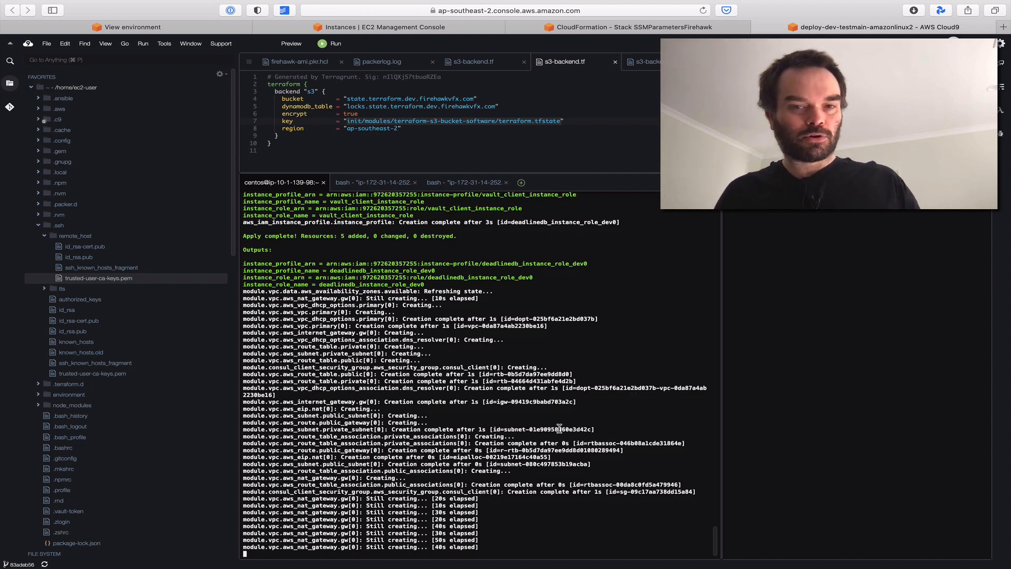
scroll("down", 3)
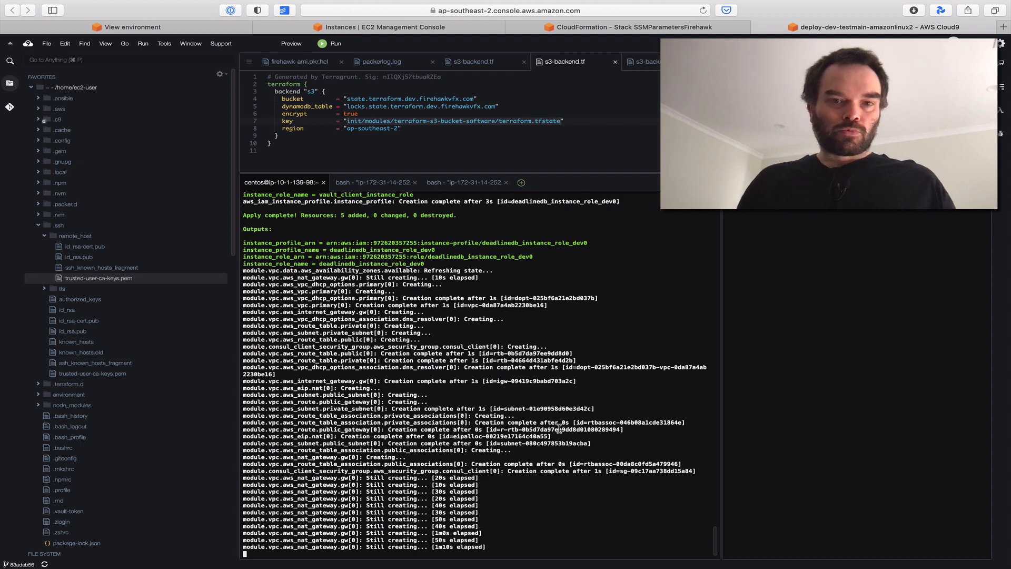
scroll("down", 3)
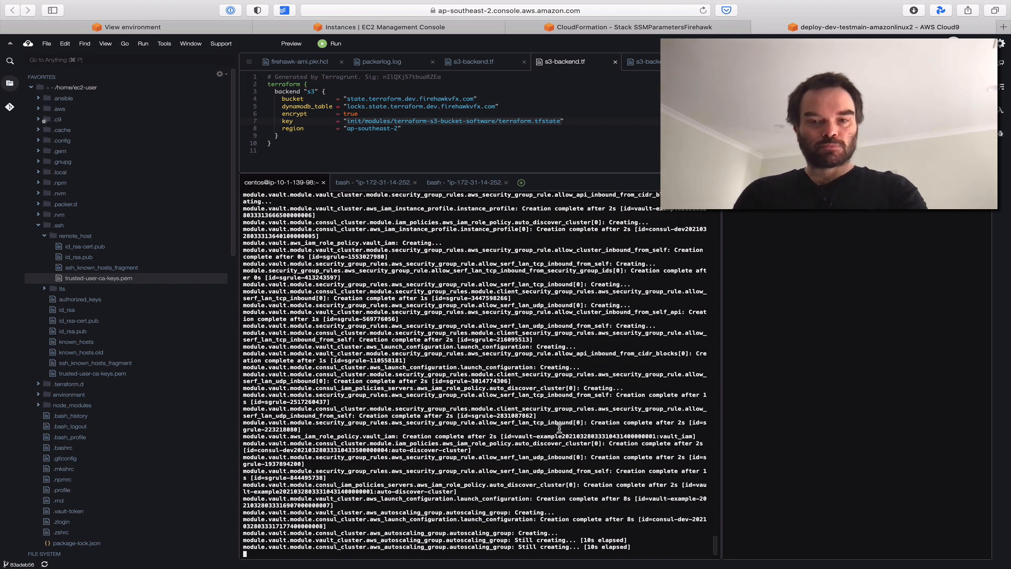
scroll("down", 3)
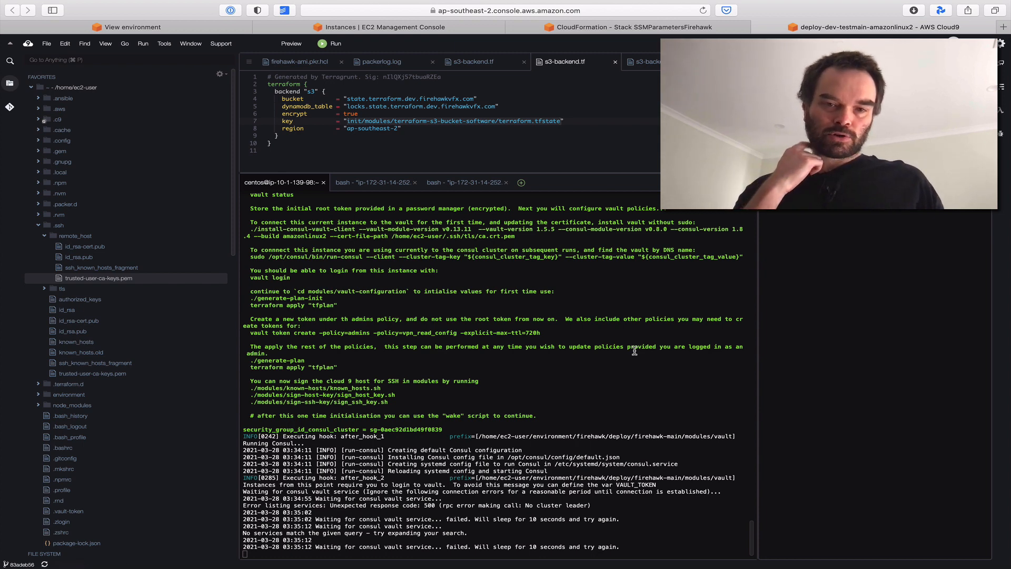
Step: Follow the terragrunt apply output until Vault, OpenVPN and Houdini render node applies complete
scroll("down", 3)
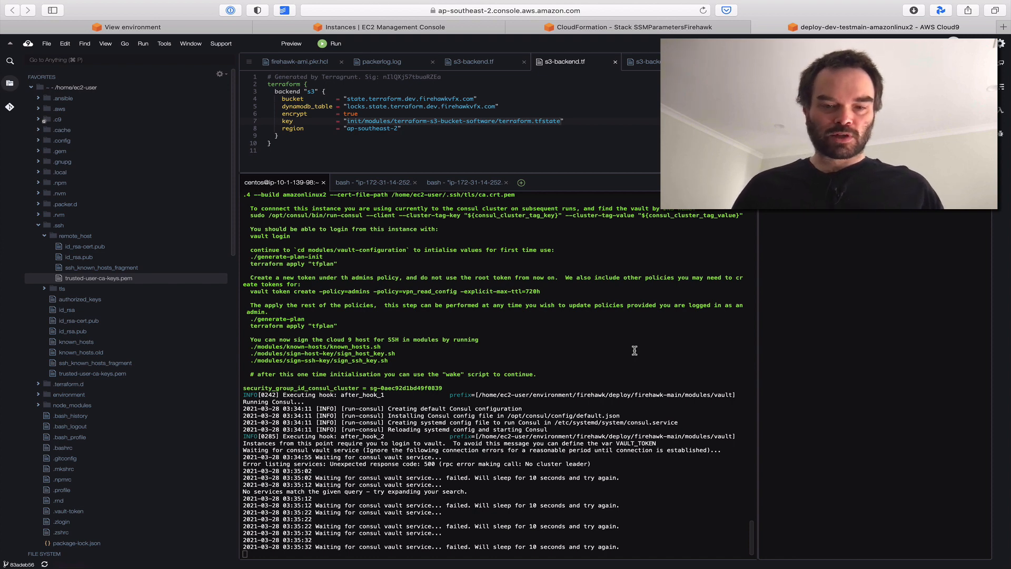
scroll("down", 3)
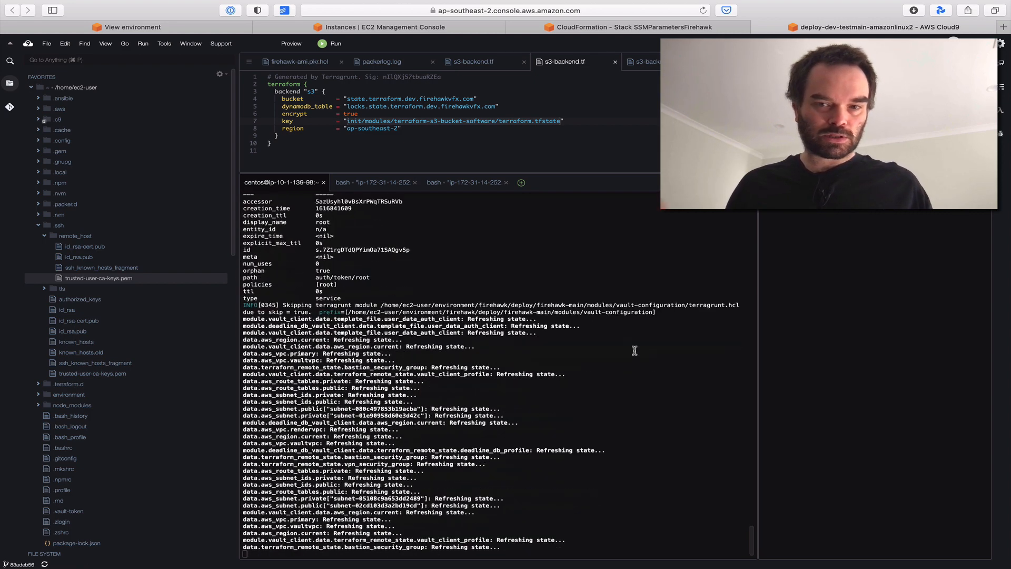
scroll("down", 3)
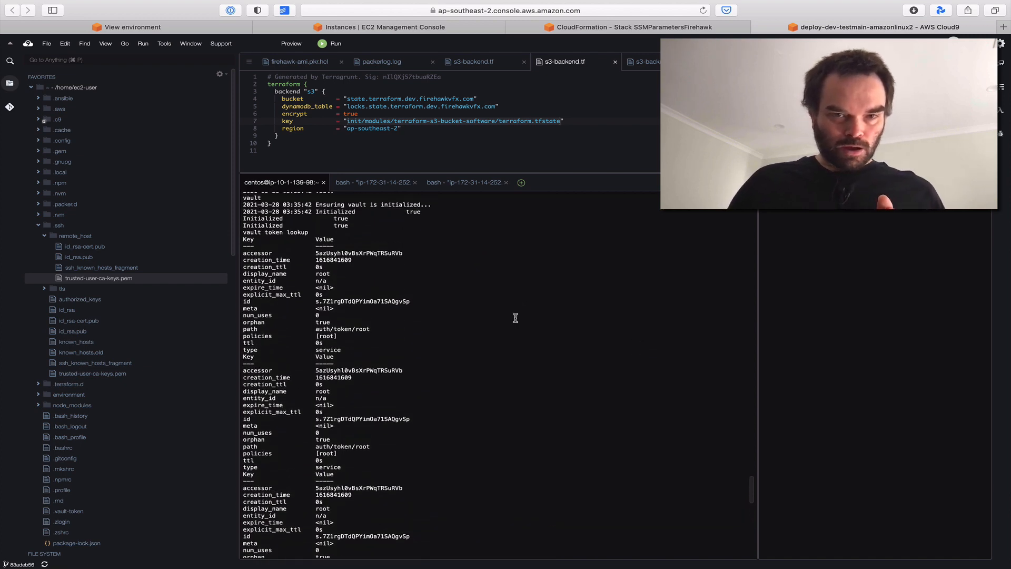
mouse_move(591, 320)
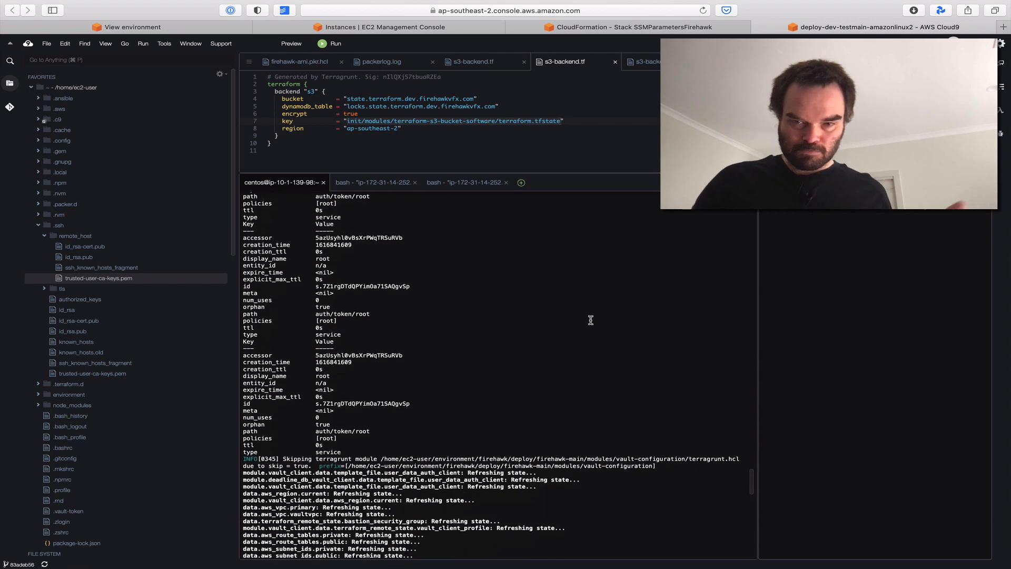
scroll("down", 3)
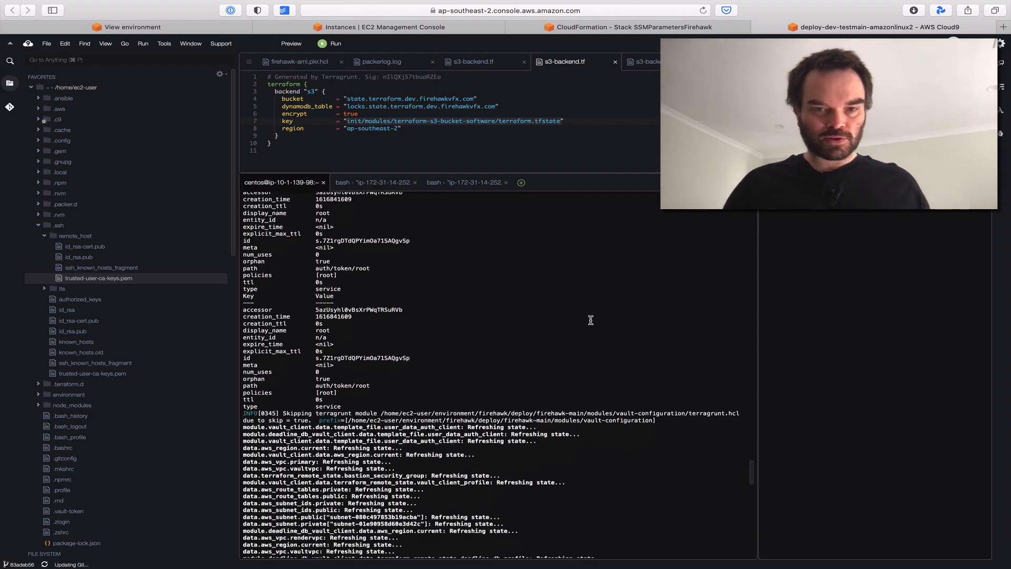
scroll("down", 3)
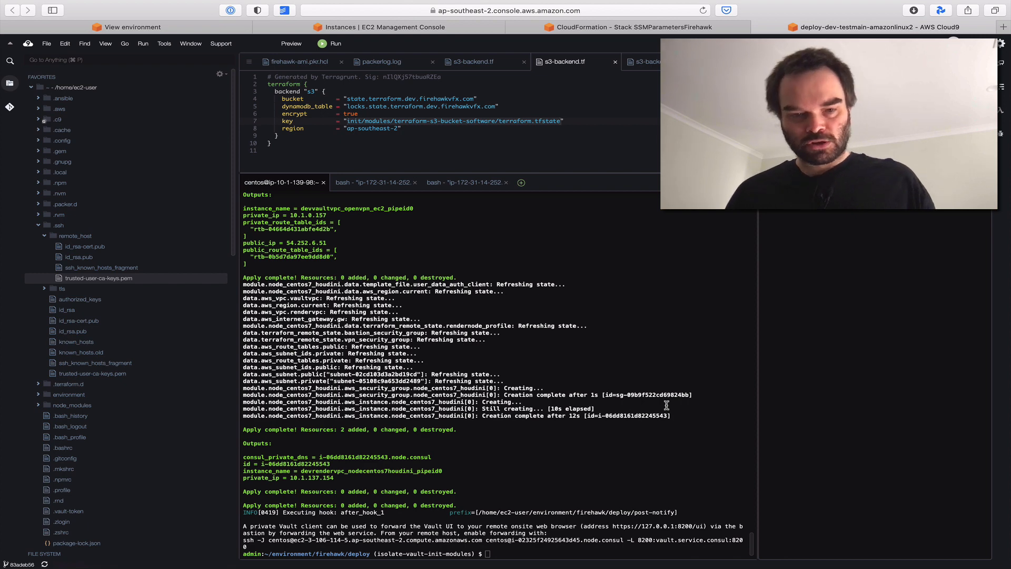
mouse_move(756, 395)
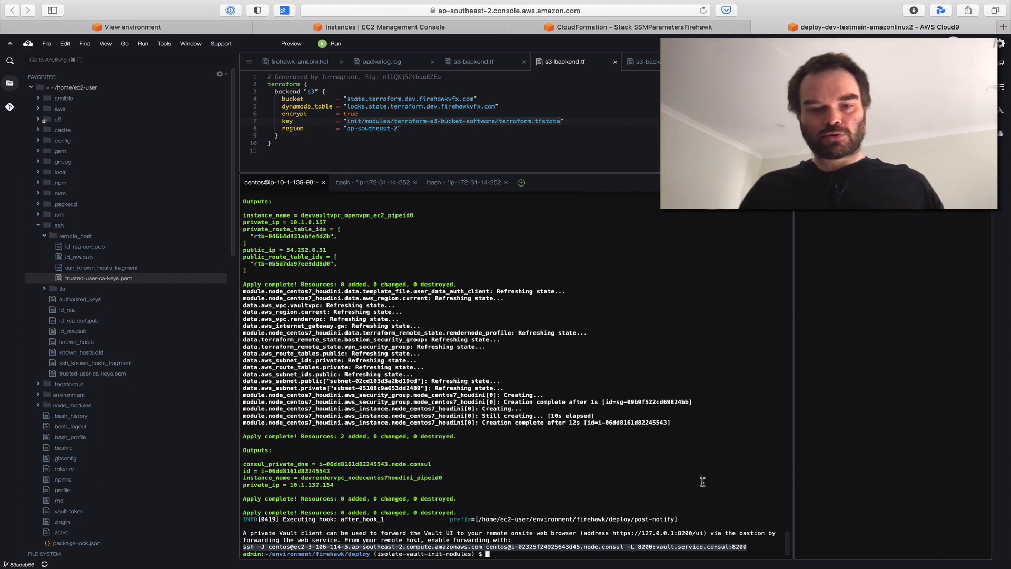
mouse_move(736, 462)
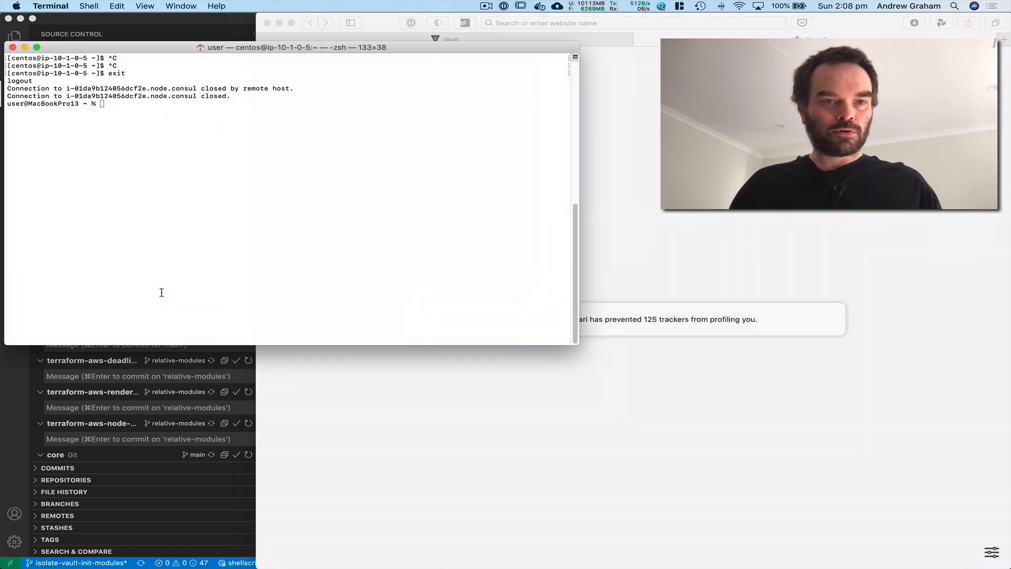
Step: Run the ssh -J bastion command forwarding the Vault UI, then dismiss Safari's Touch ID prompt
type("ssh -J centos@ec2-3-106-114-5.ap-southeast-2.compute.amazonaws.com centos@i-02325f24925643d45.node.consul -L 8200:vault.service.consul:8200")
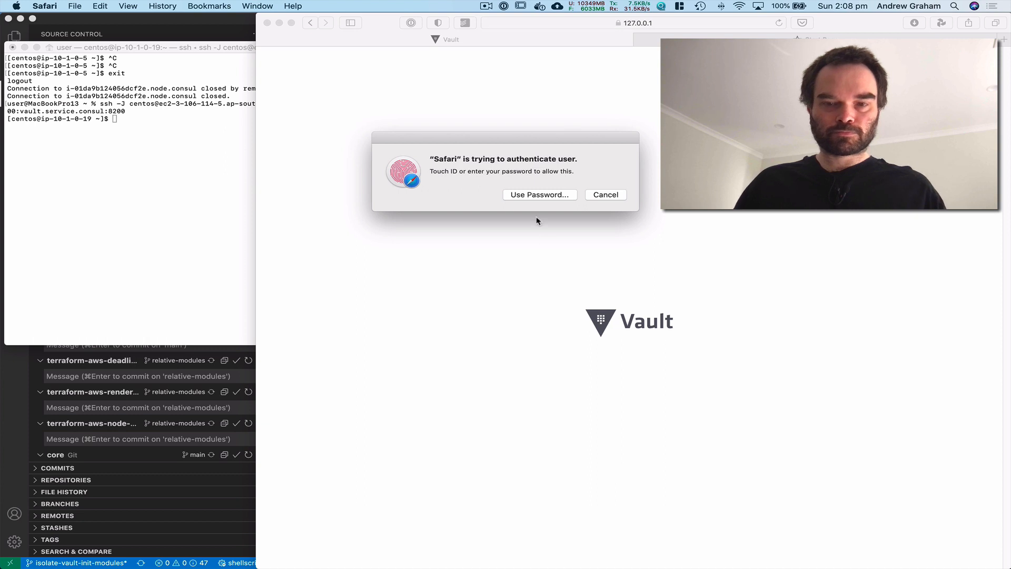
left_click(540, 194)
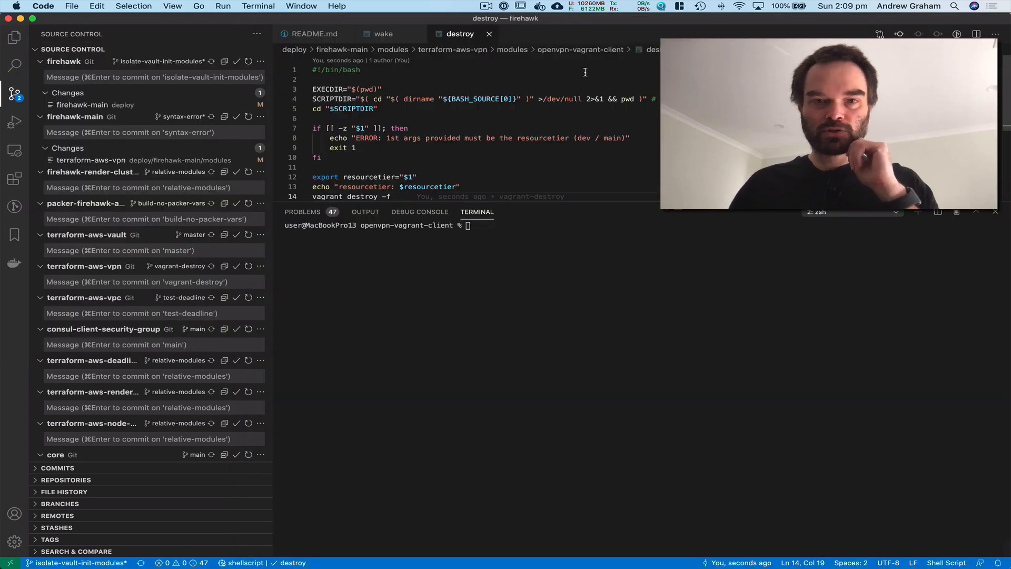
Step: Locate the 'vault token create -policy=admins -policy=vpn_read_config' command in README.md
left_click(308, 33)
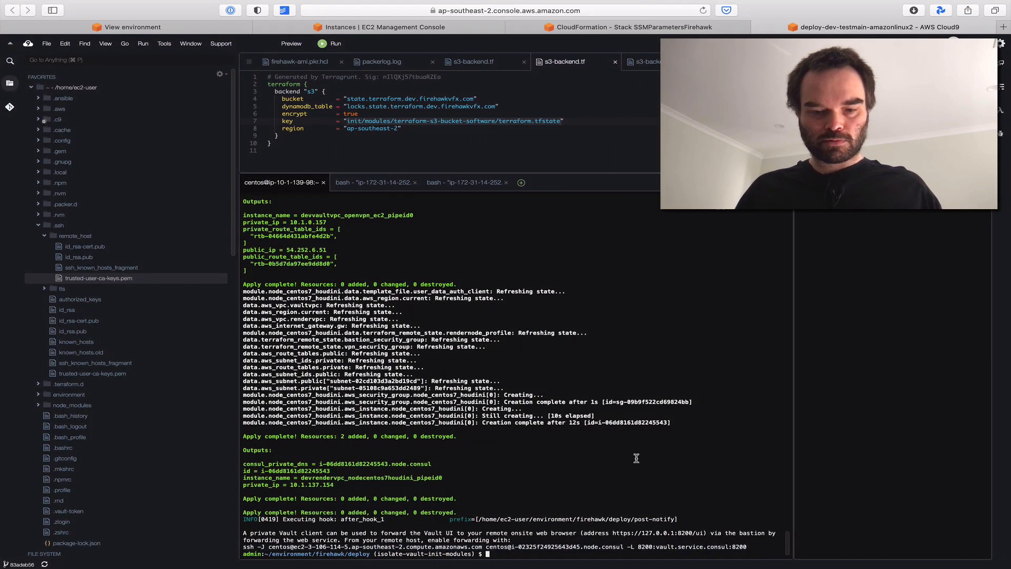
type("vault token create -policy=admins -policy=vpn_read_config -explicit-max-ttl=720h")
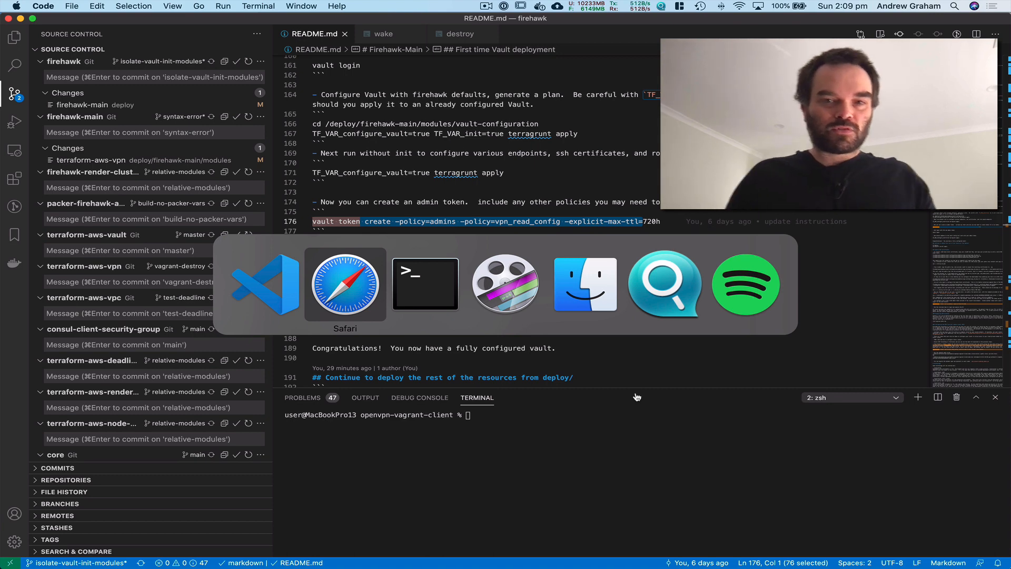
Step: In Safari's Vault sign-in page, focus the token field to enter the admin token
left_click(345, 284)
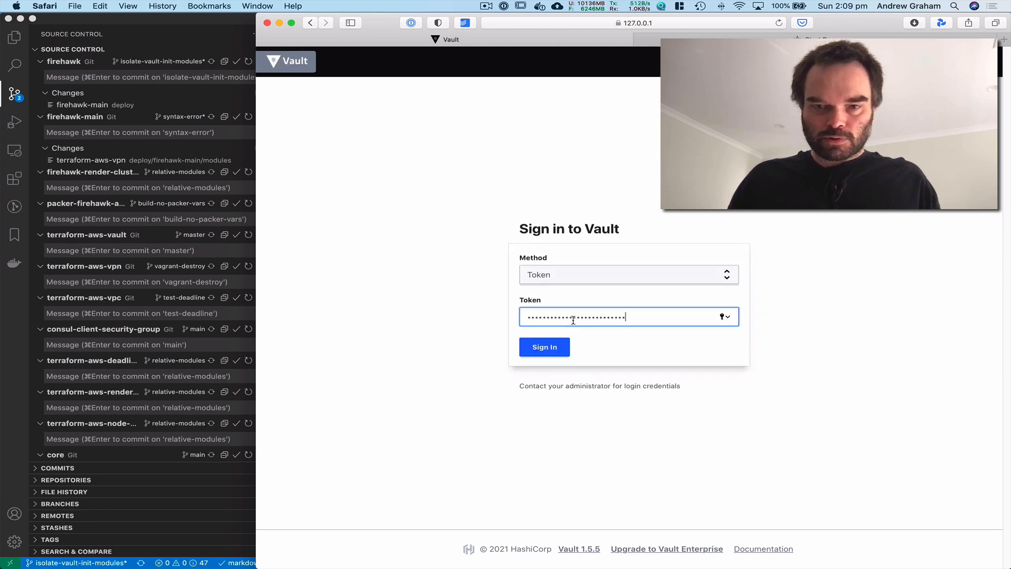
left_click(545, 347)
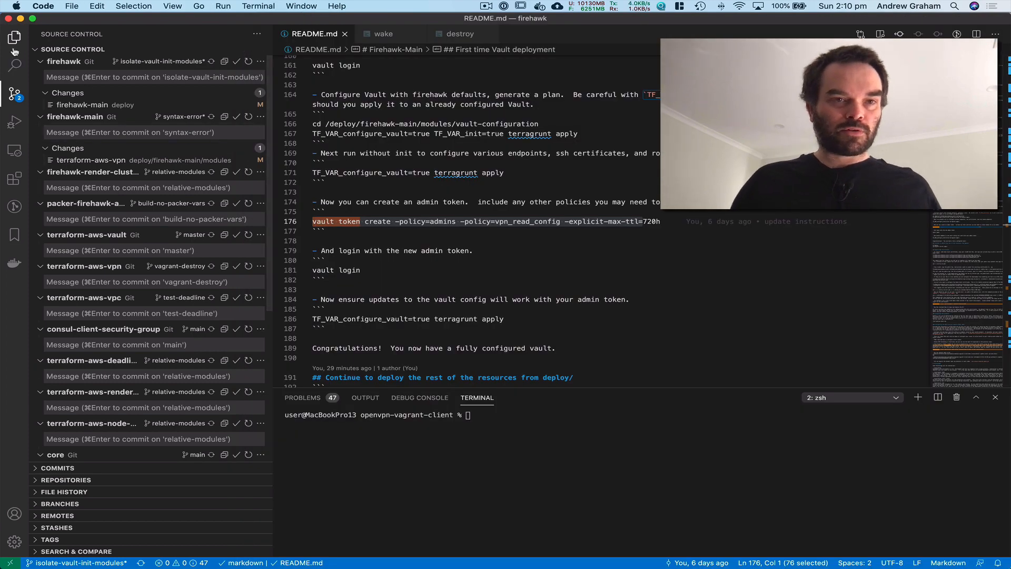
Step: Open the openvpn-vagrant-client Vagrantfile and start an integrated terminal in that folder
left_click(15, 50)
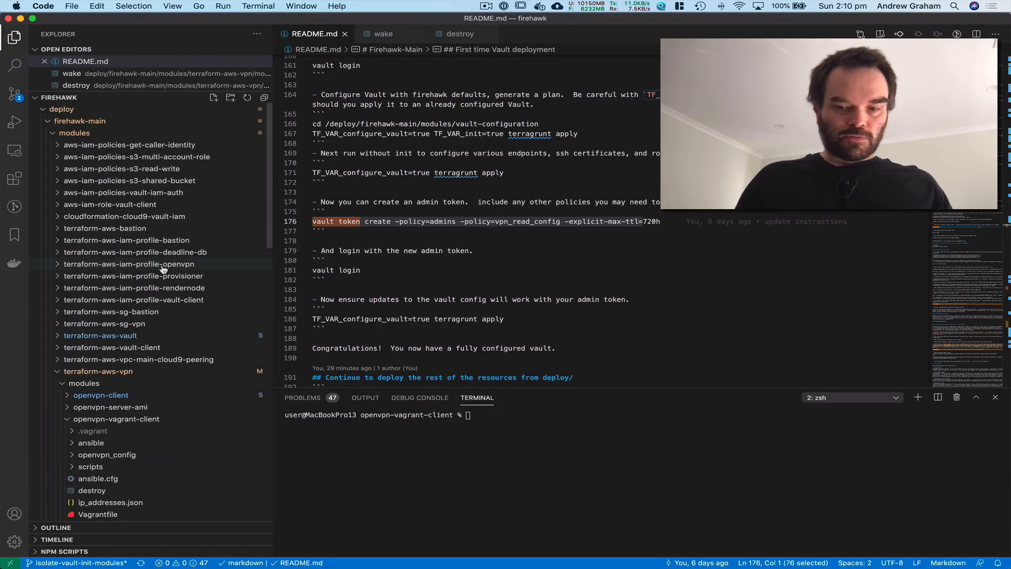
type("vagr")
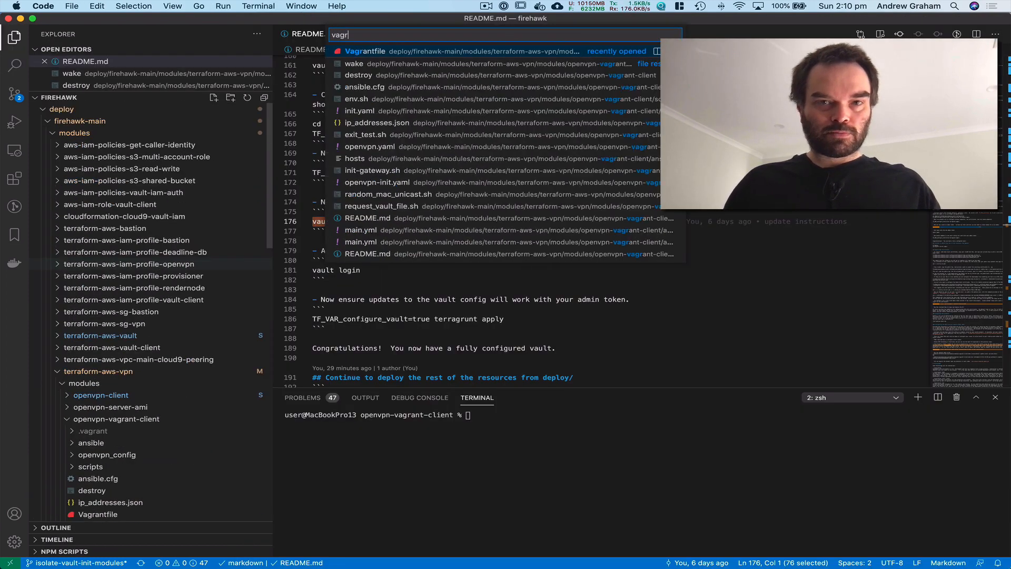
left_click(369, 51)
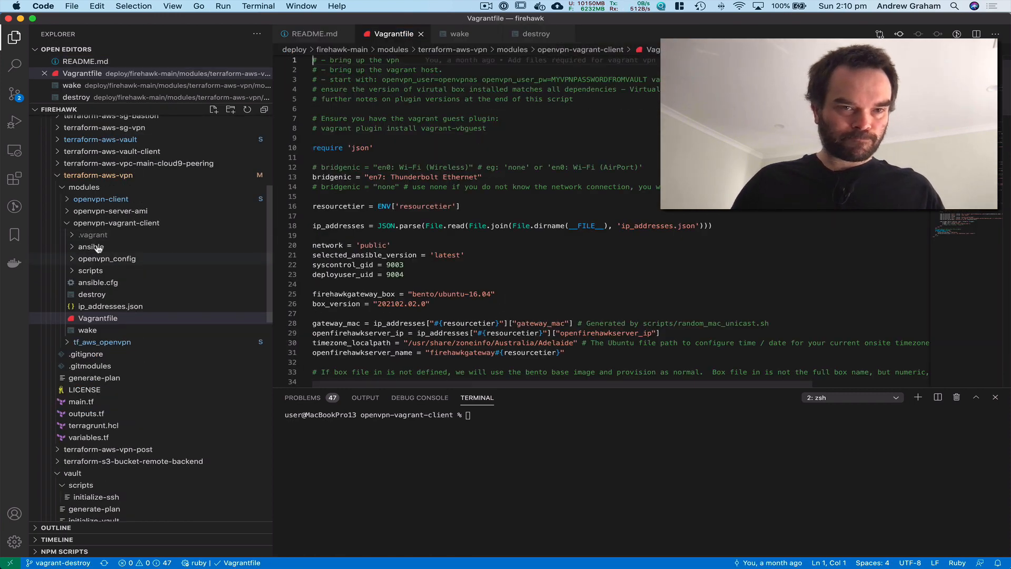
right_click(116, 223)
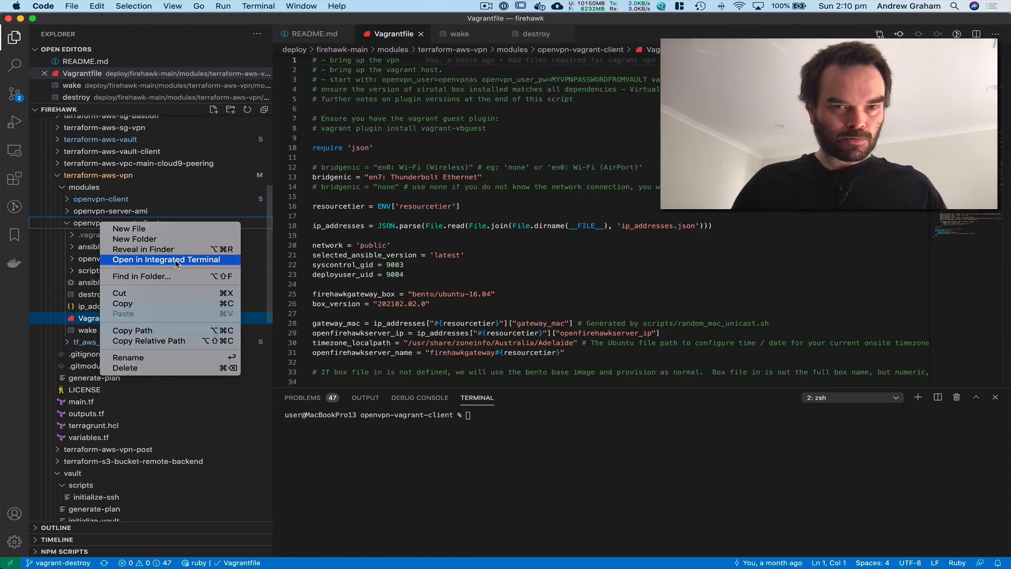
left_click(168, 260)
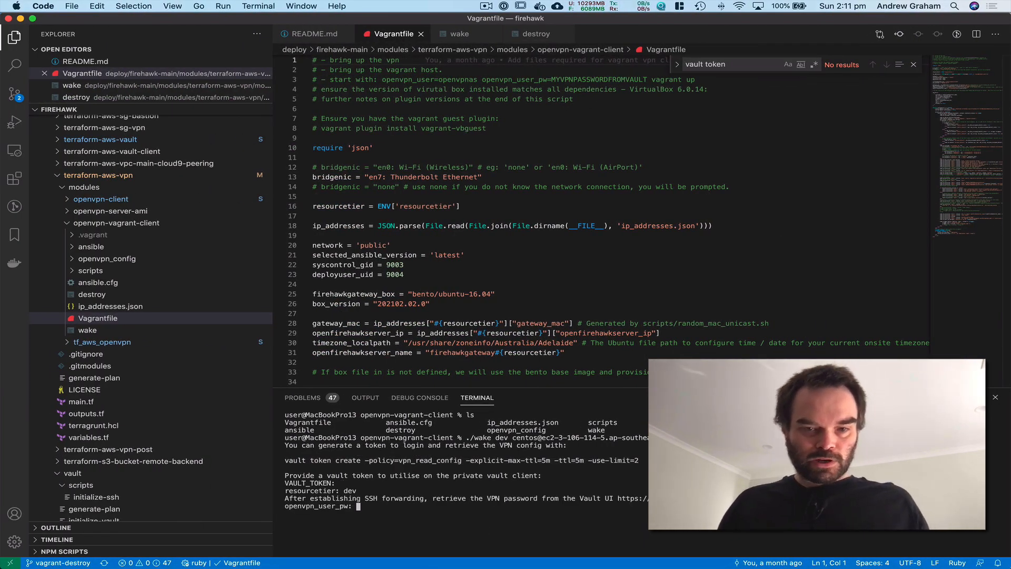
key("cmd+tab")
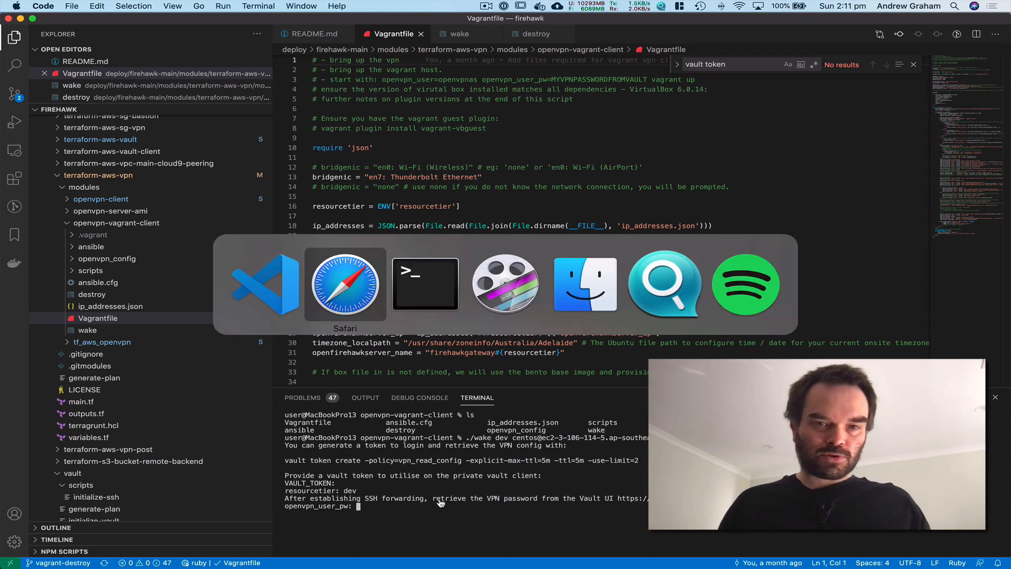
left_click(345, 284)
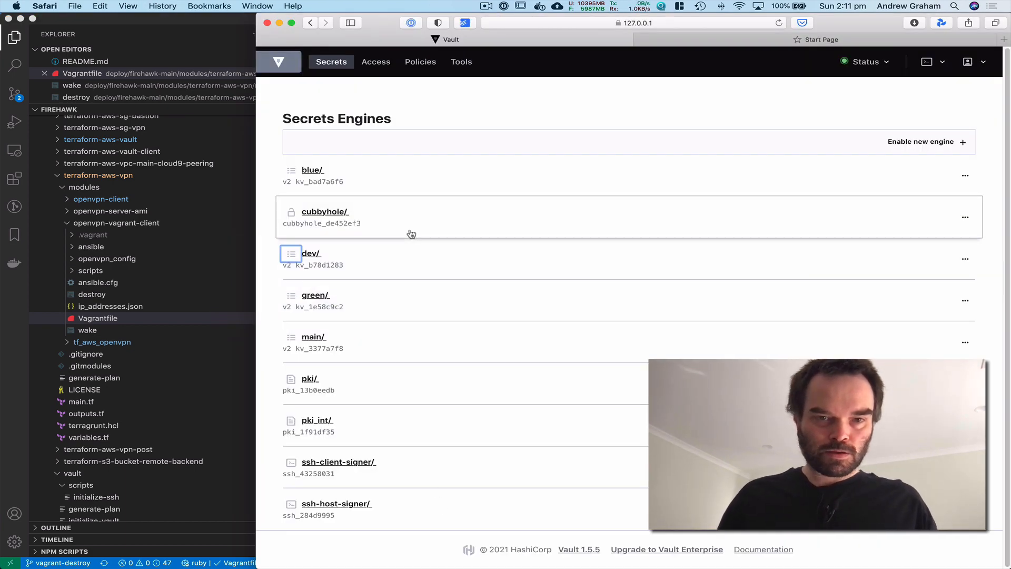
left_click(311, 254)
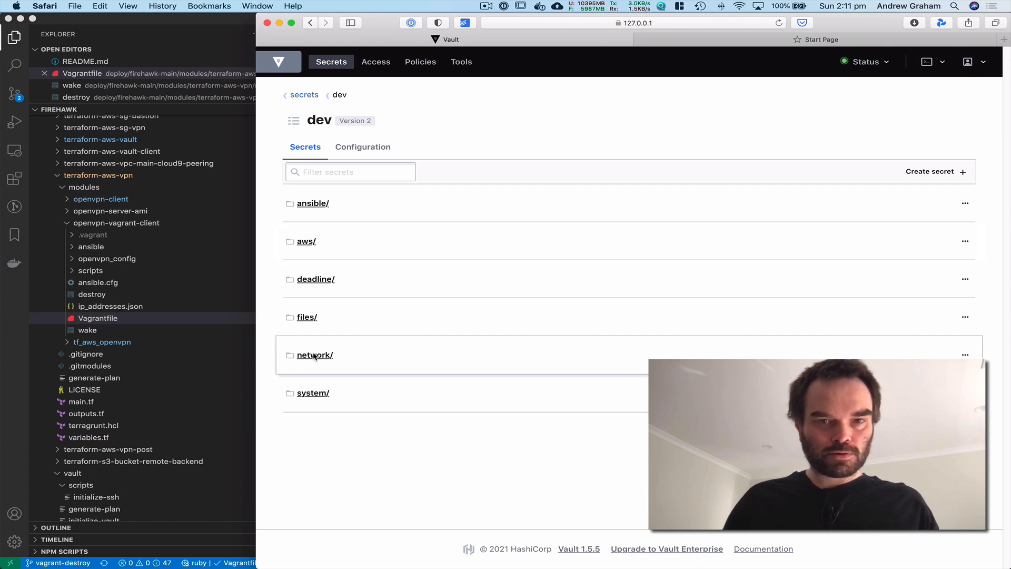
left_click(314, 355)
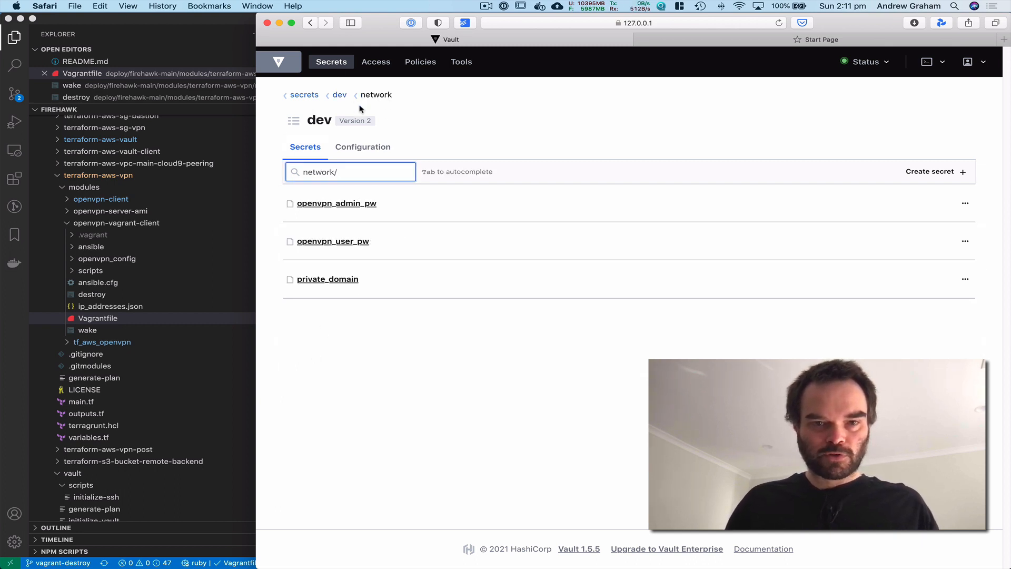
left_click(336, 203)
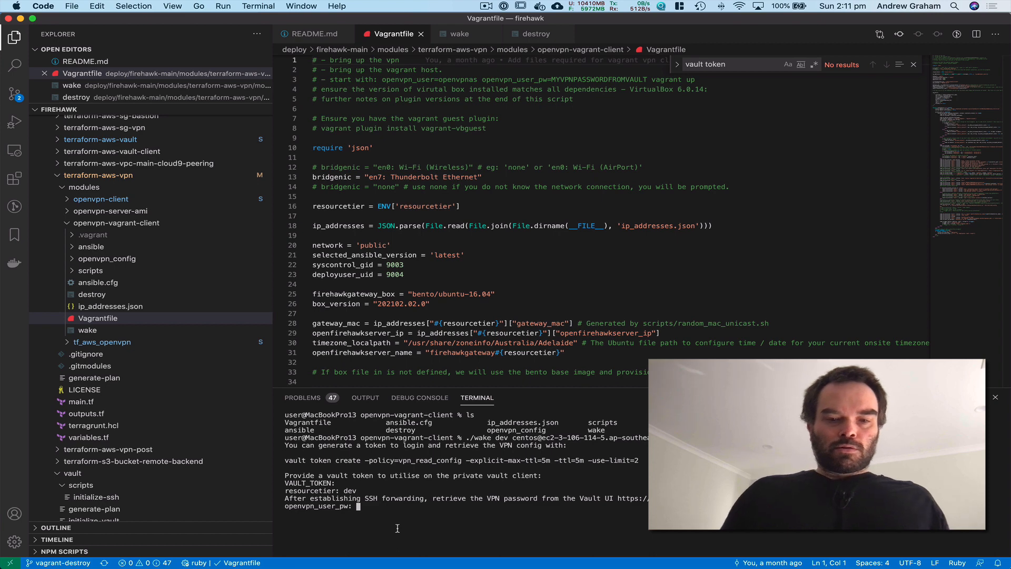
Step: Submit the openvpn_user_pw password and follow the vagrant up output for firehawkgatewaydev
key("Enter")
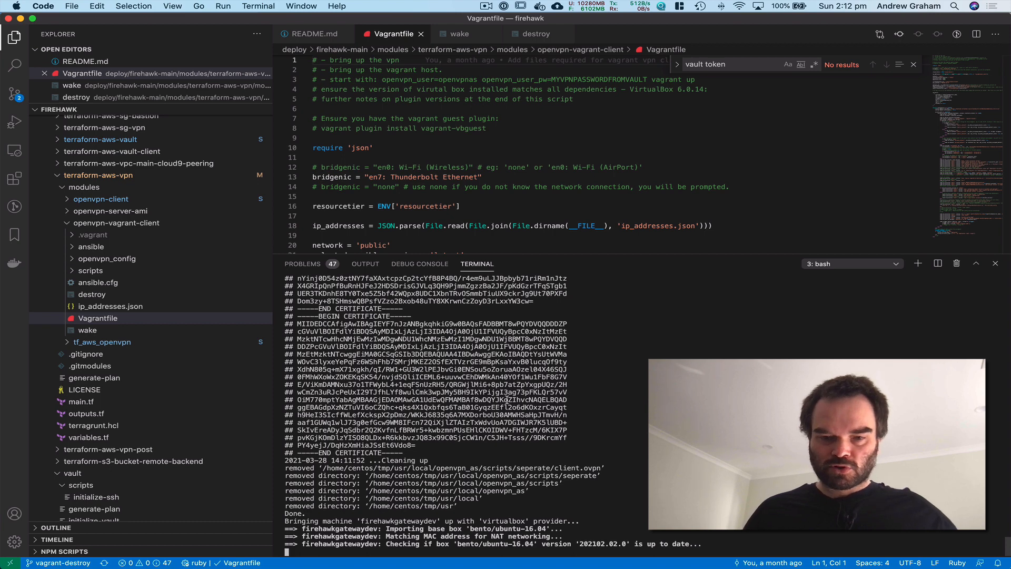
scroll("down", 3)
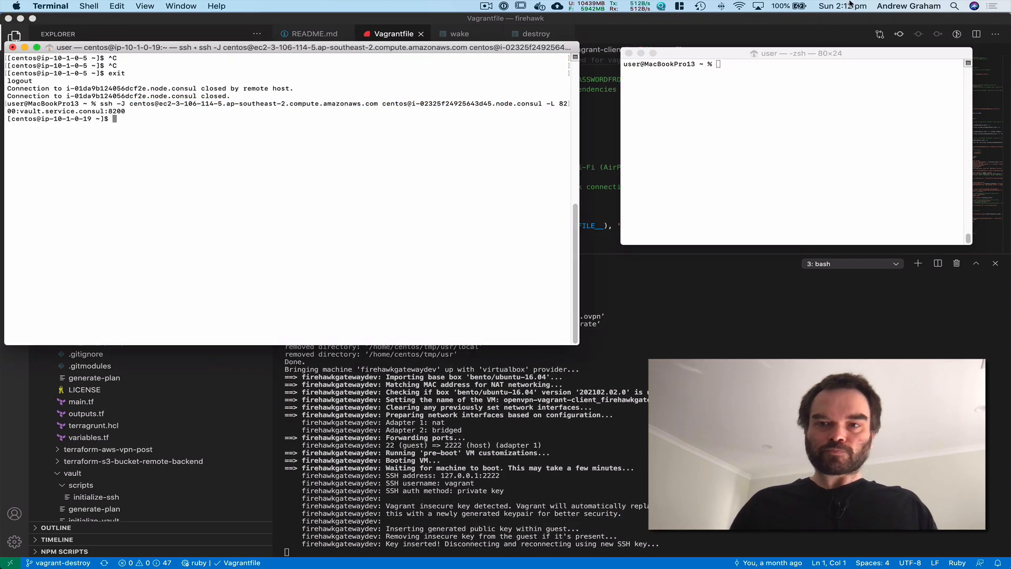
Step: Find the MacBook's Wi-Fi IP 192.168.92.156 in Network Preferences and type a ping command
left_click(738, 5)
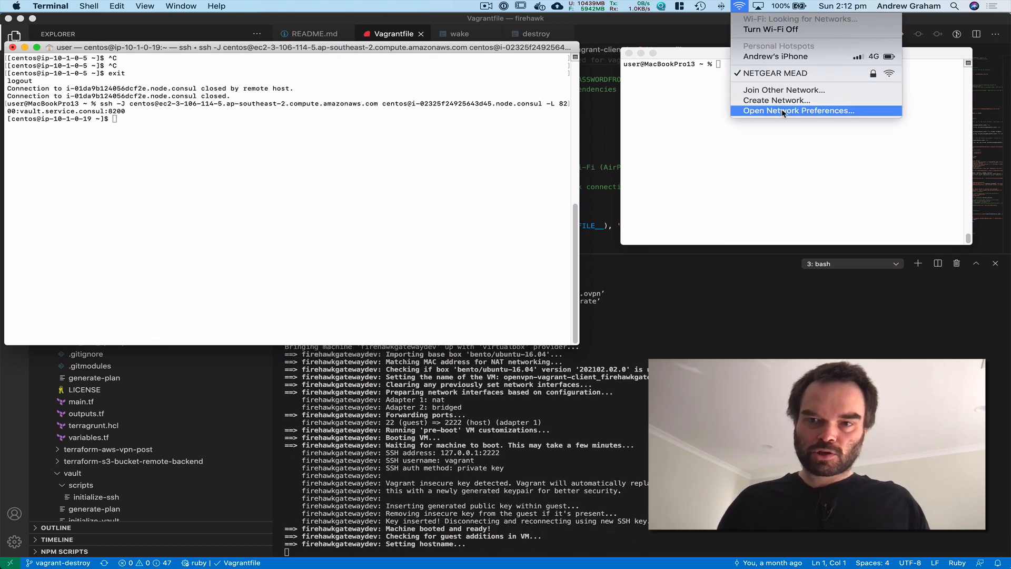
left_click(798, 111)
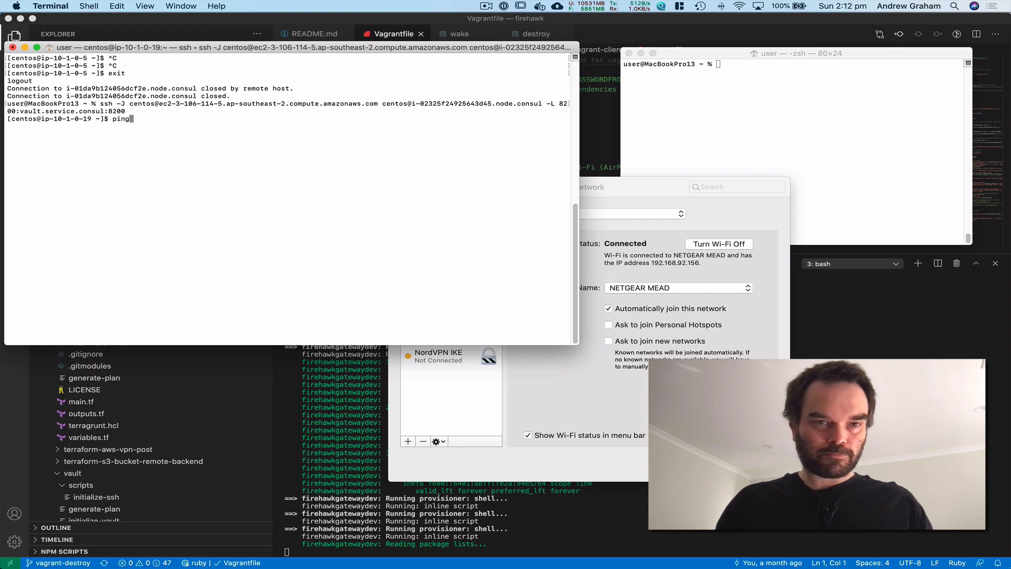
type("192.168.92")
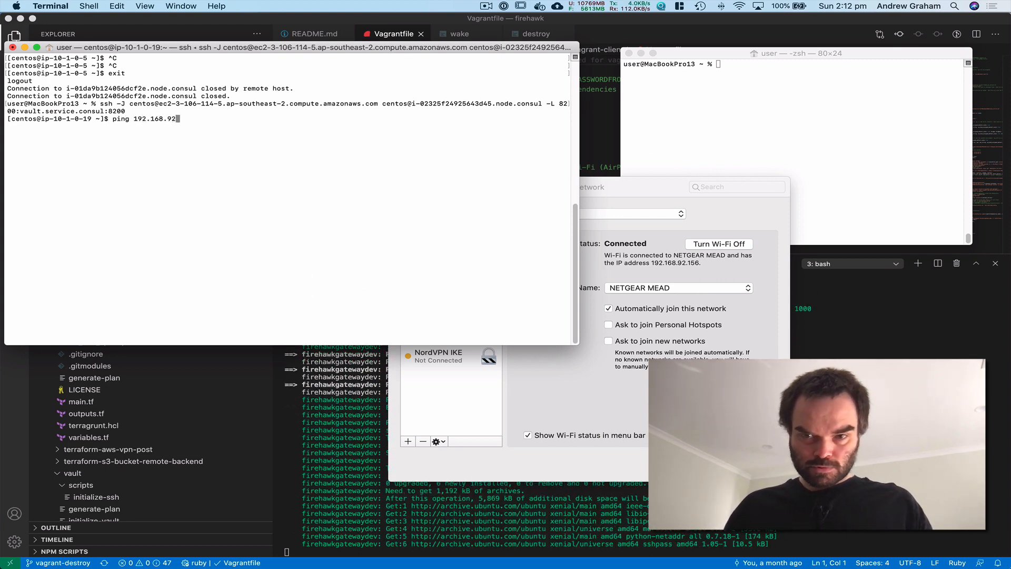
type("156")
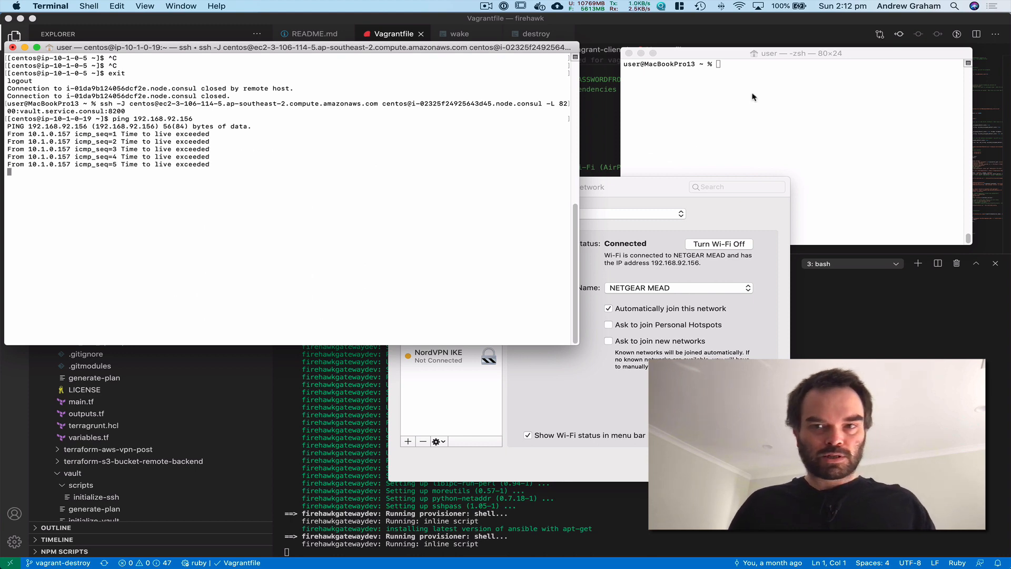
type("ping")
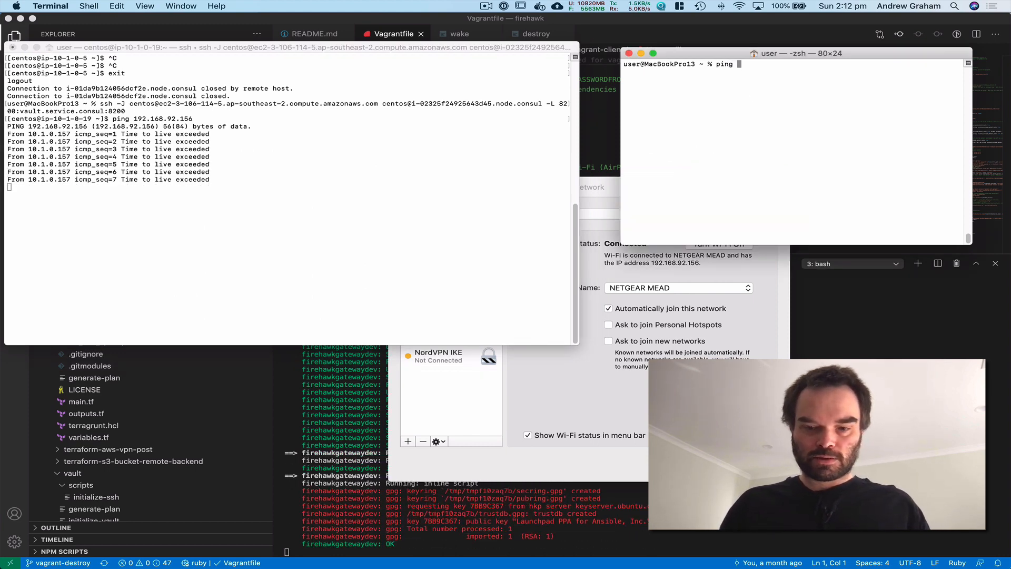
type("10.1")
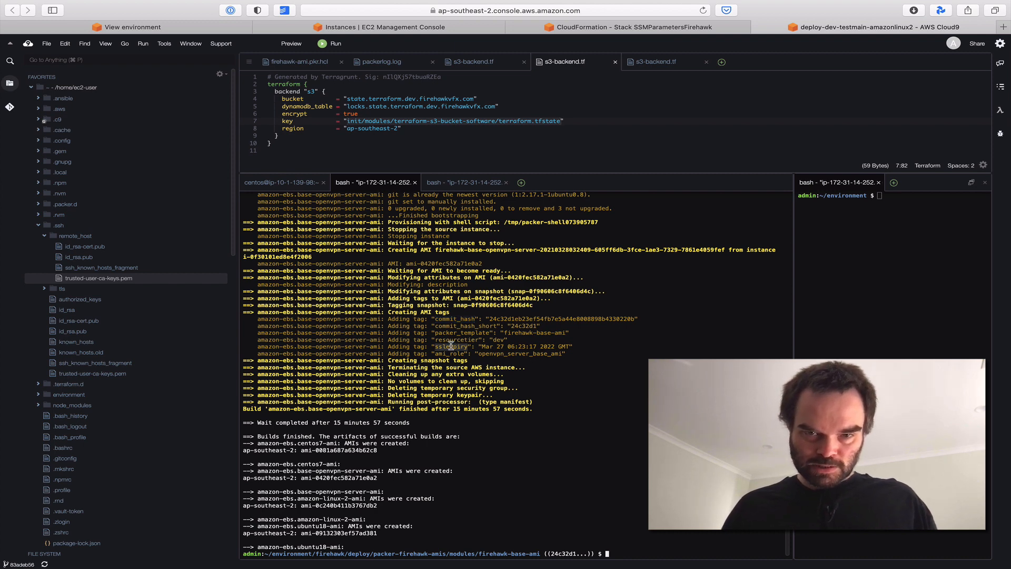
mouse_move(564, 344)
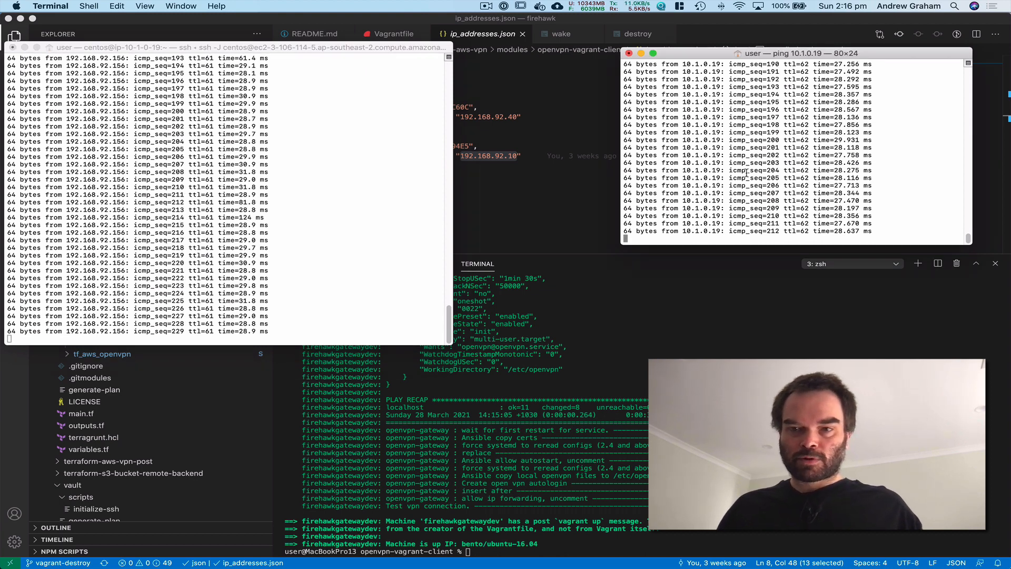
Step: Stop the ping to 192.168.92.156 for its statistics and begin typing a new ping 192
key("ctrl+c")
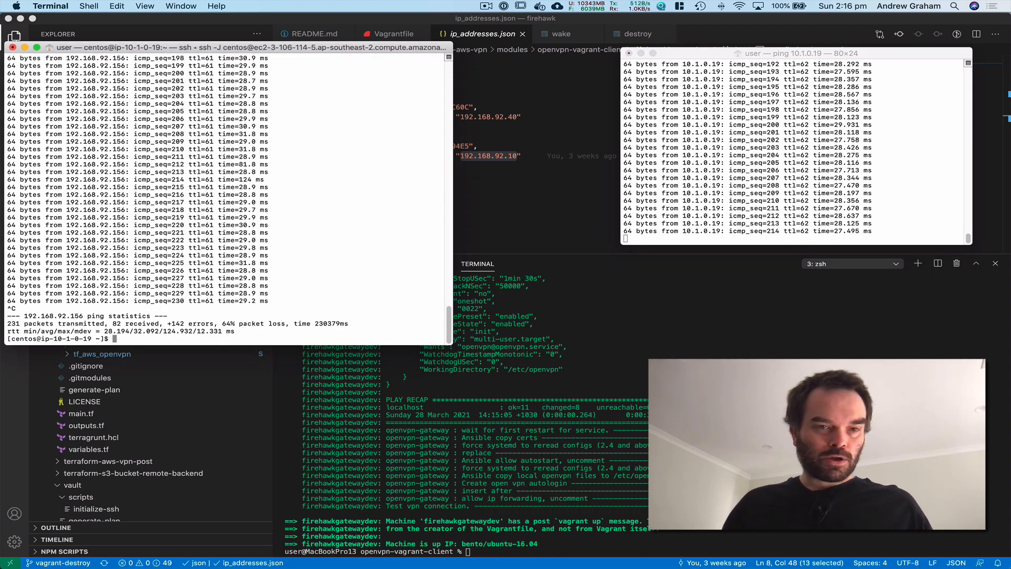
type("ping")
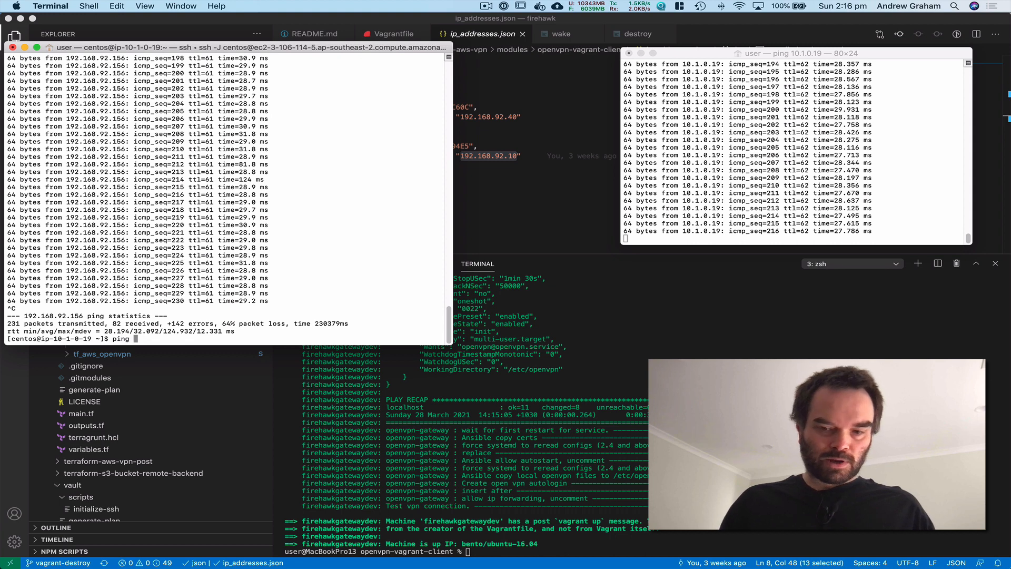
type("192.")
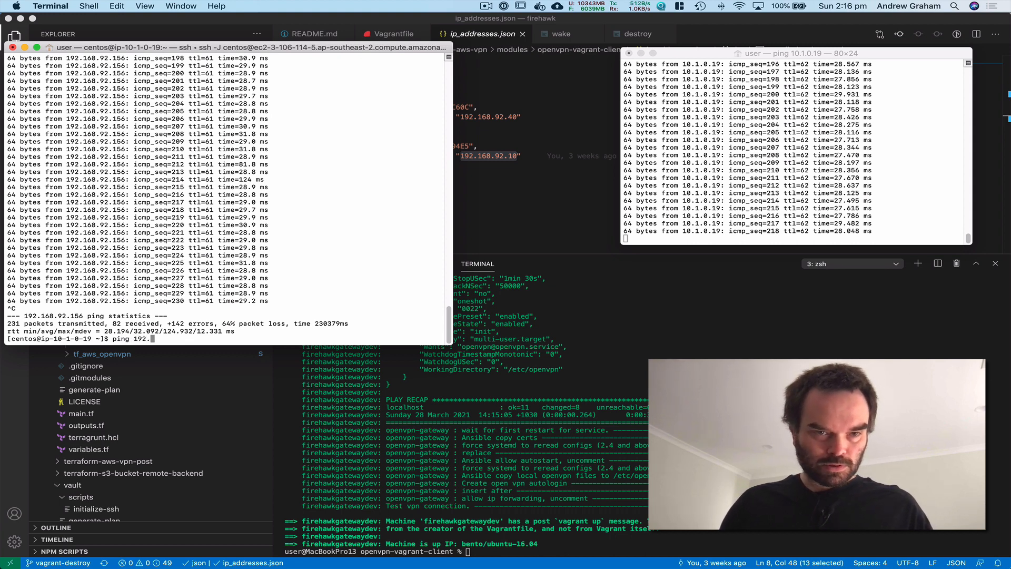